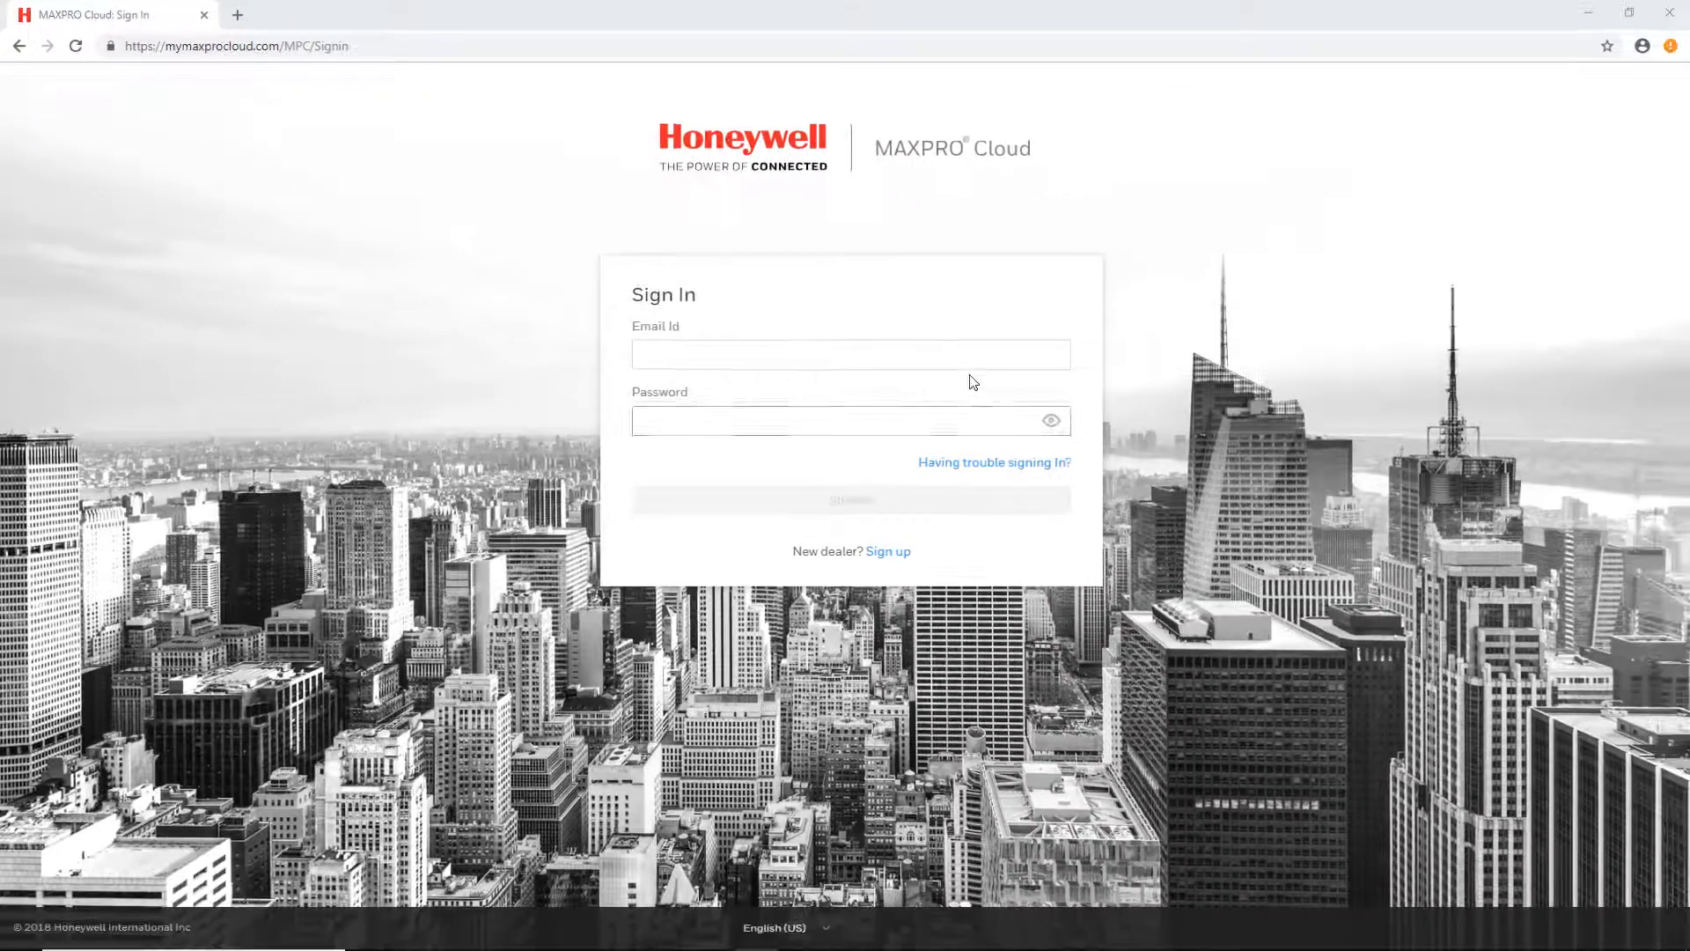
# Sign in with the account email and password, passing the image verification to reach the Dashboard.
pyautogui.click(850, 354)
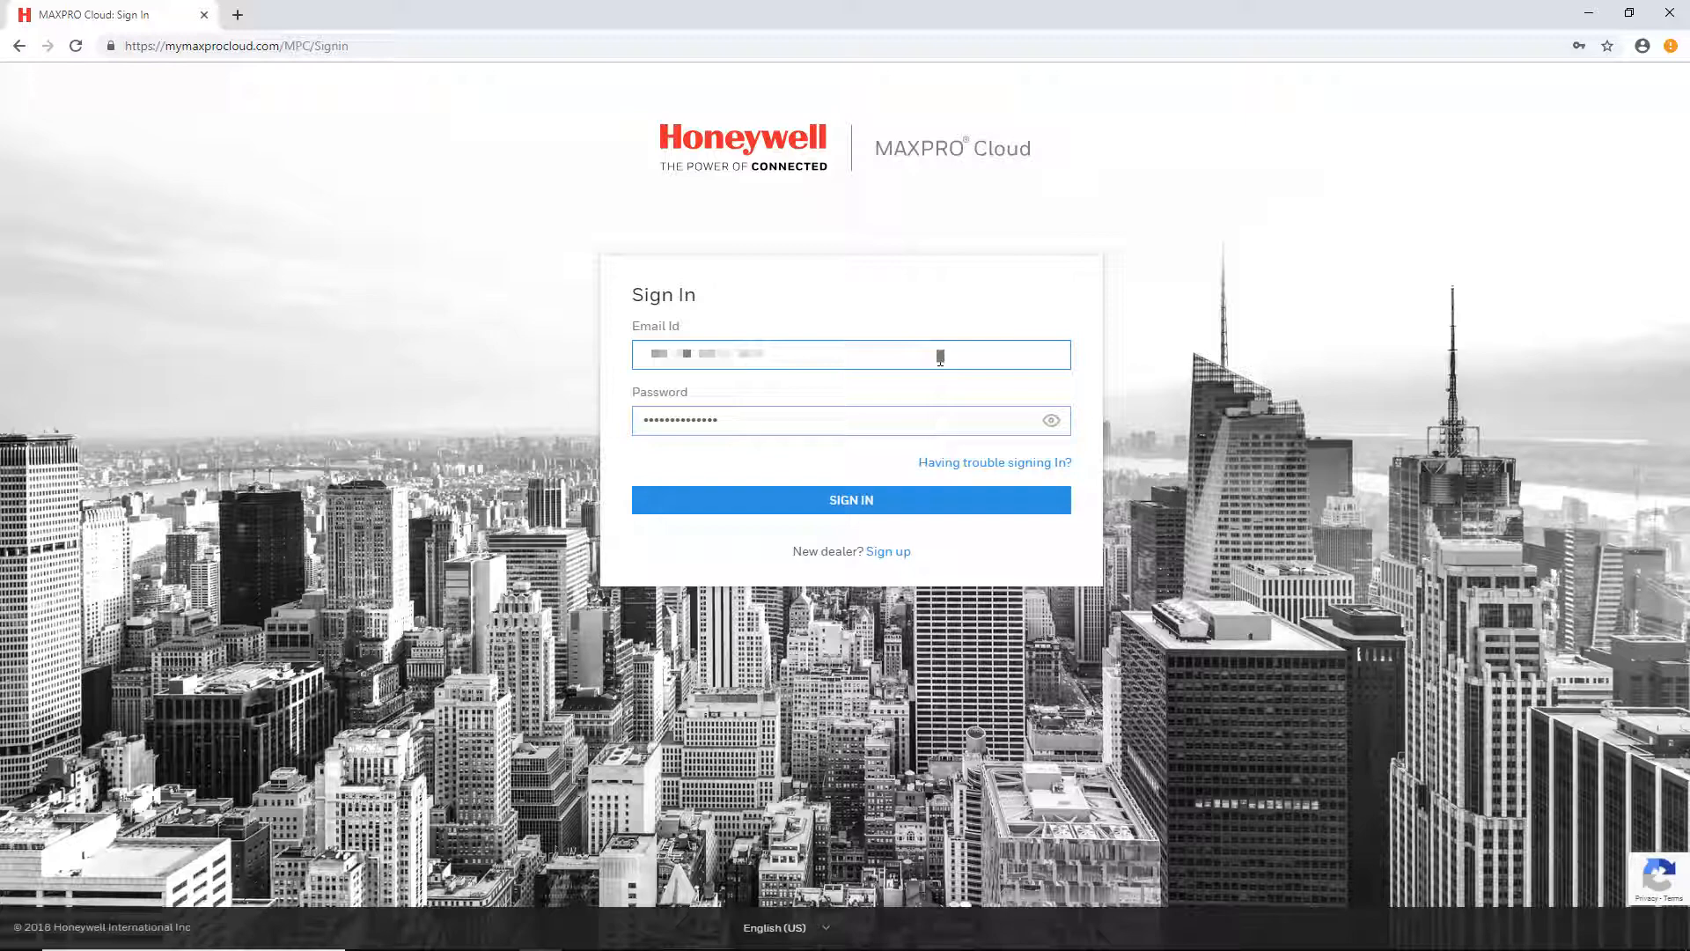
pyautogui.click(851, 498)
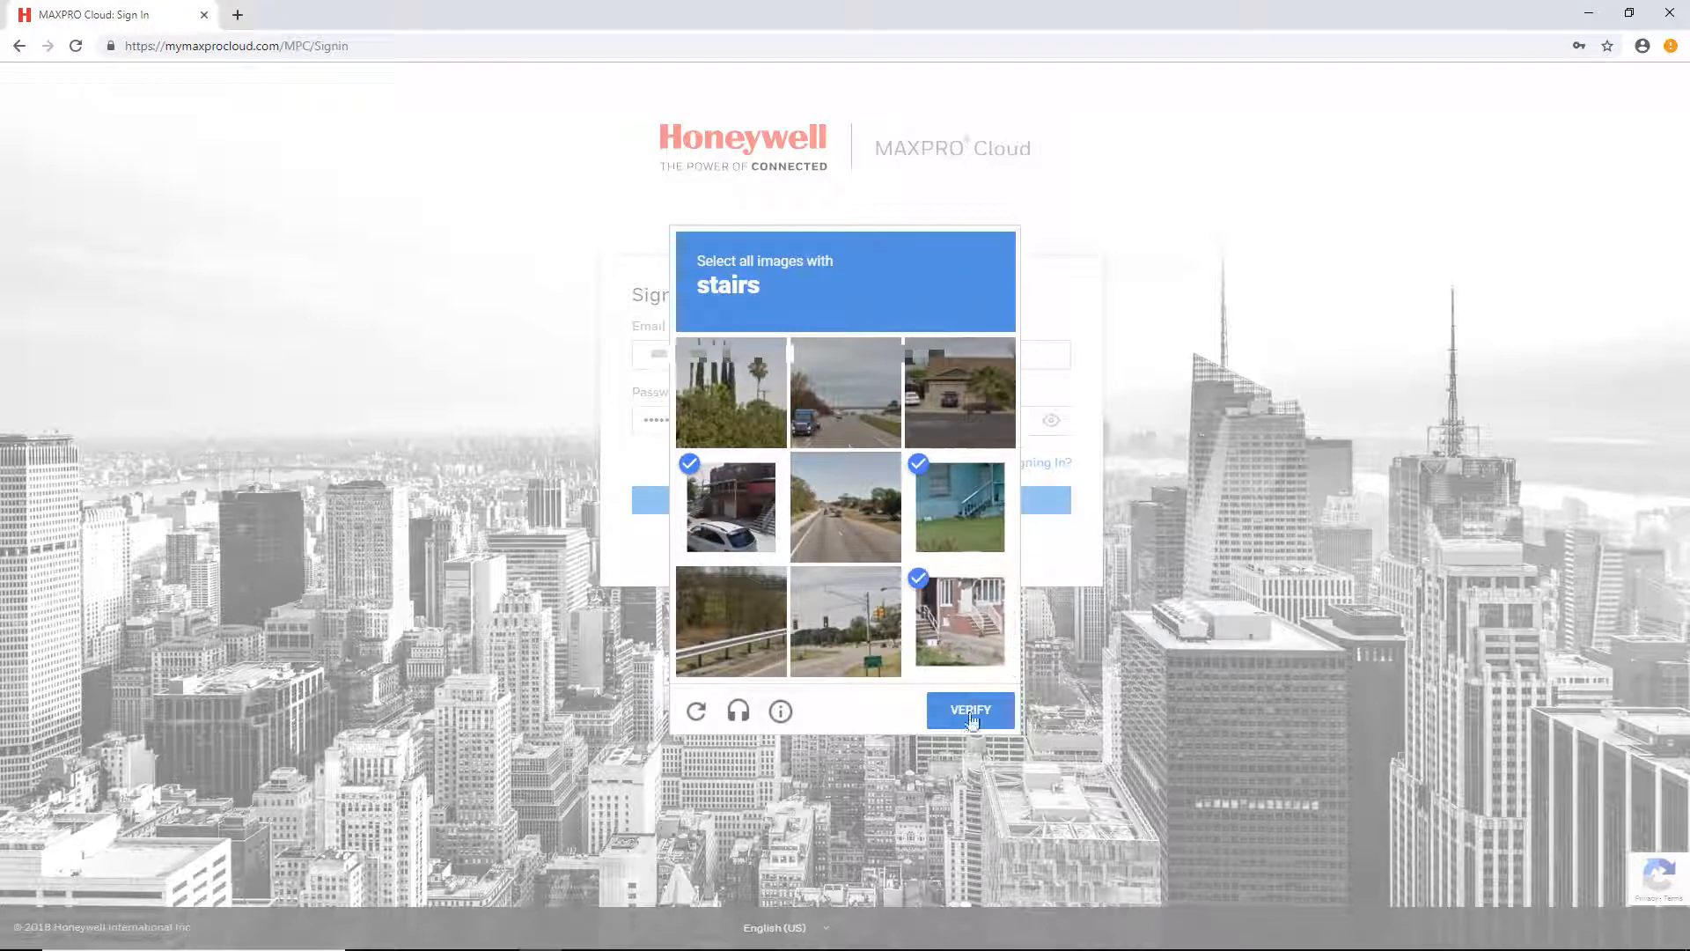
pyautogui.click(968, 710)
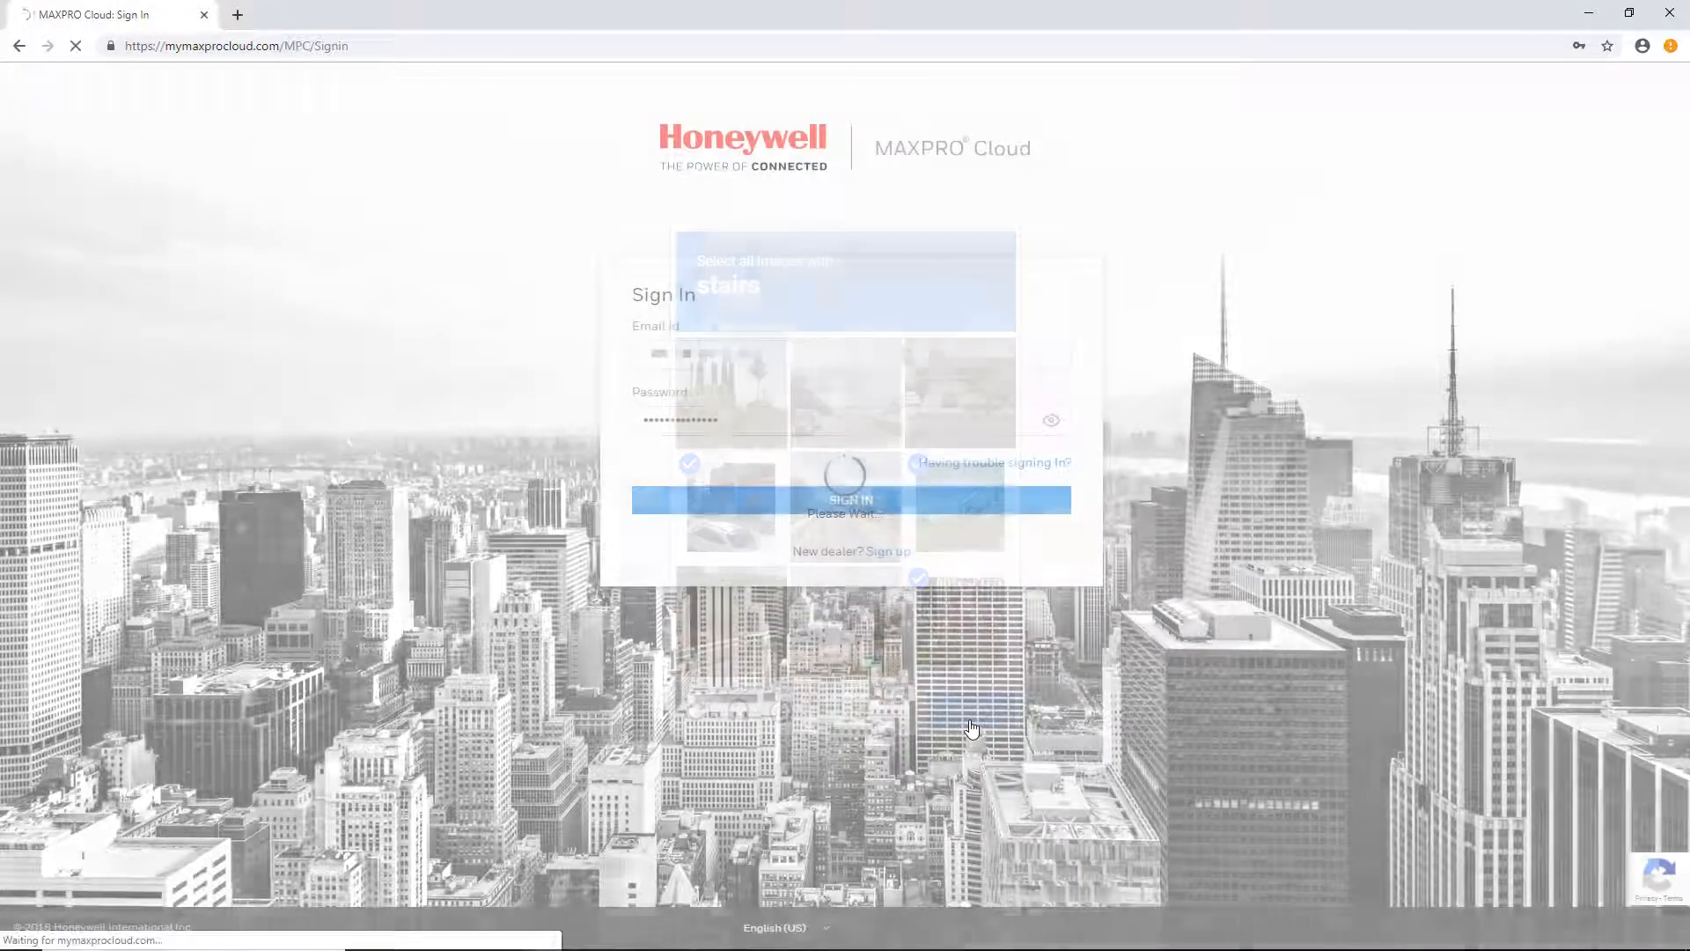
pyautogui.click(843, 499)
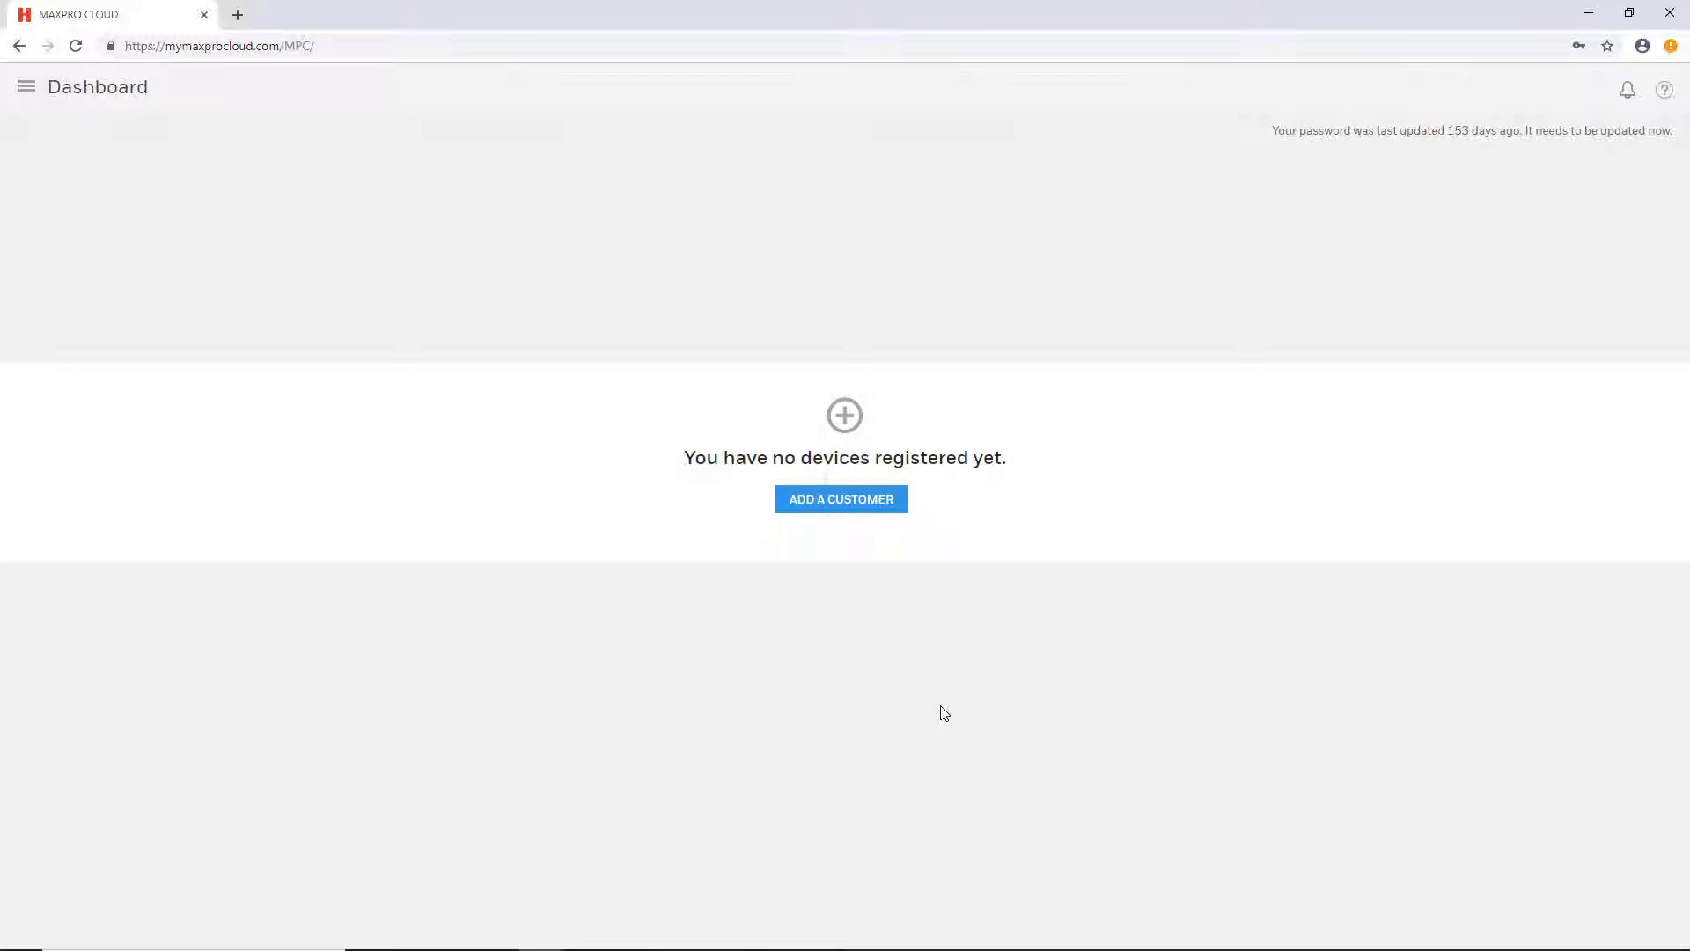
pyautogui.moveTo(922, 284)
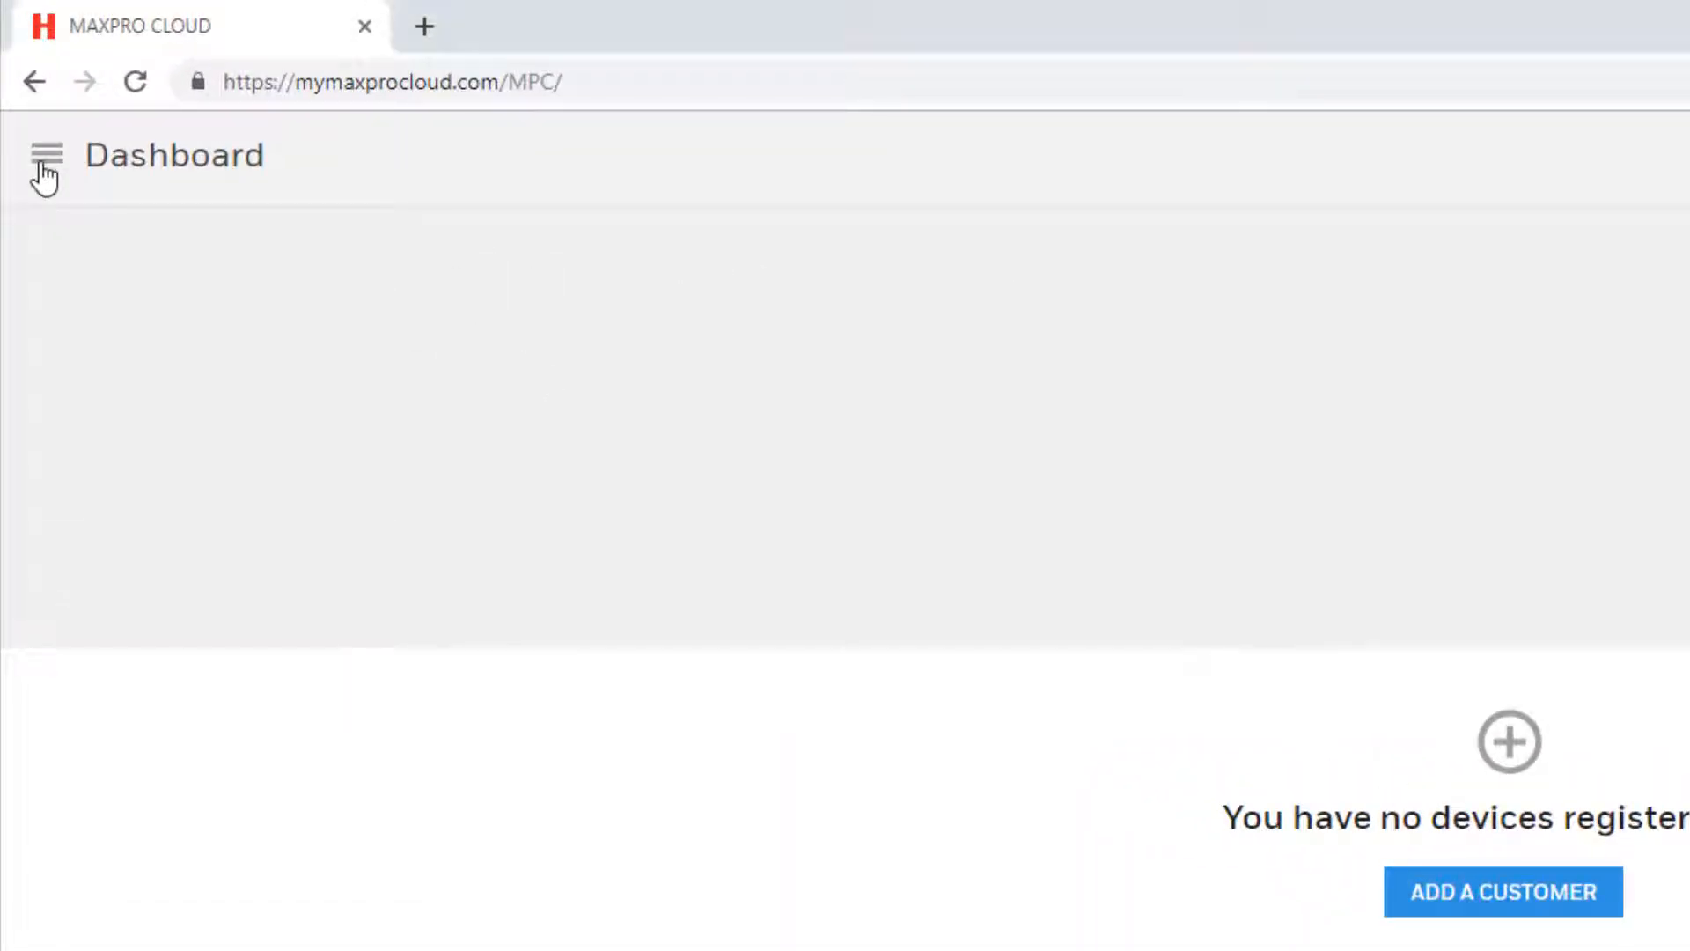
# Go to the Customers page from the main navigation menu.
pyautogui.click(46, 155)
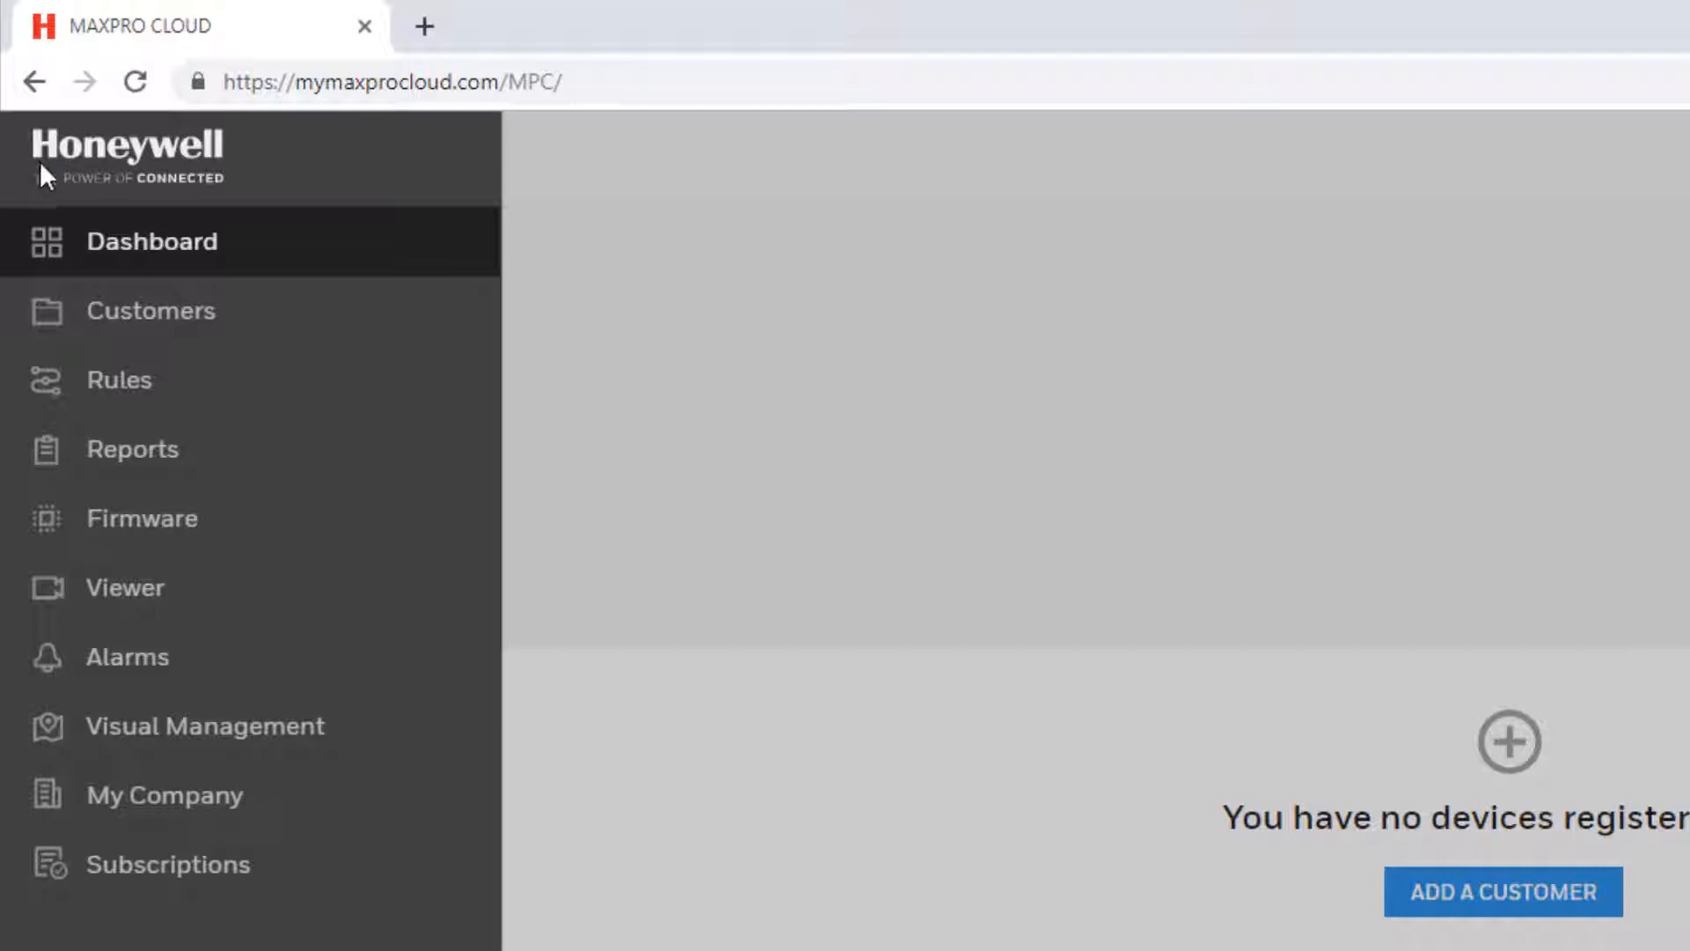
pyautogui.click(149, 310)
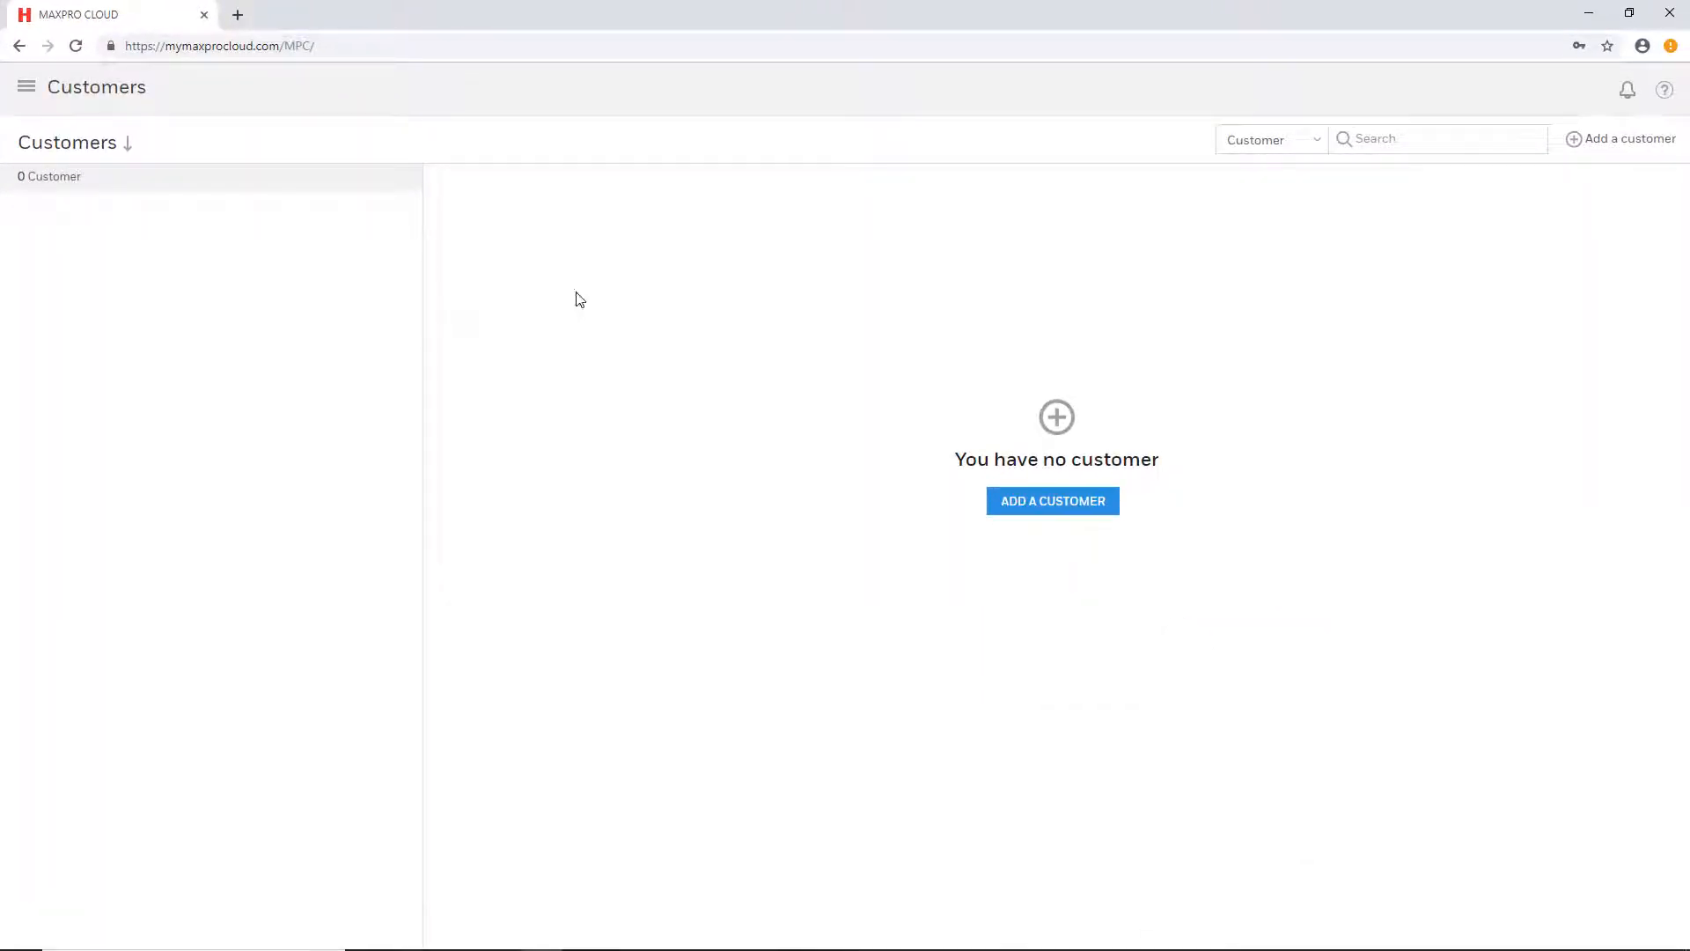
pyautogui.moveTo(1079, 301)
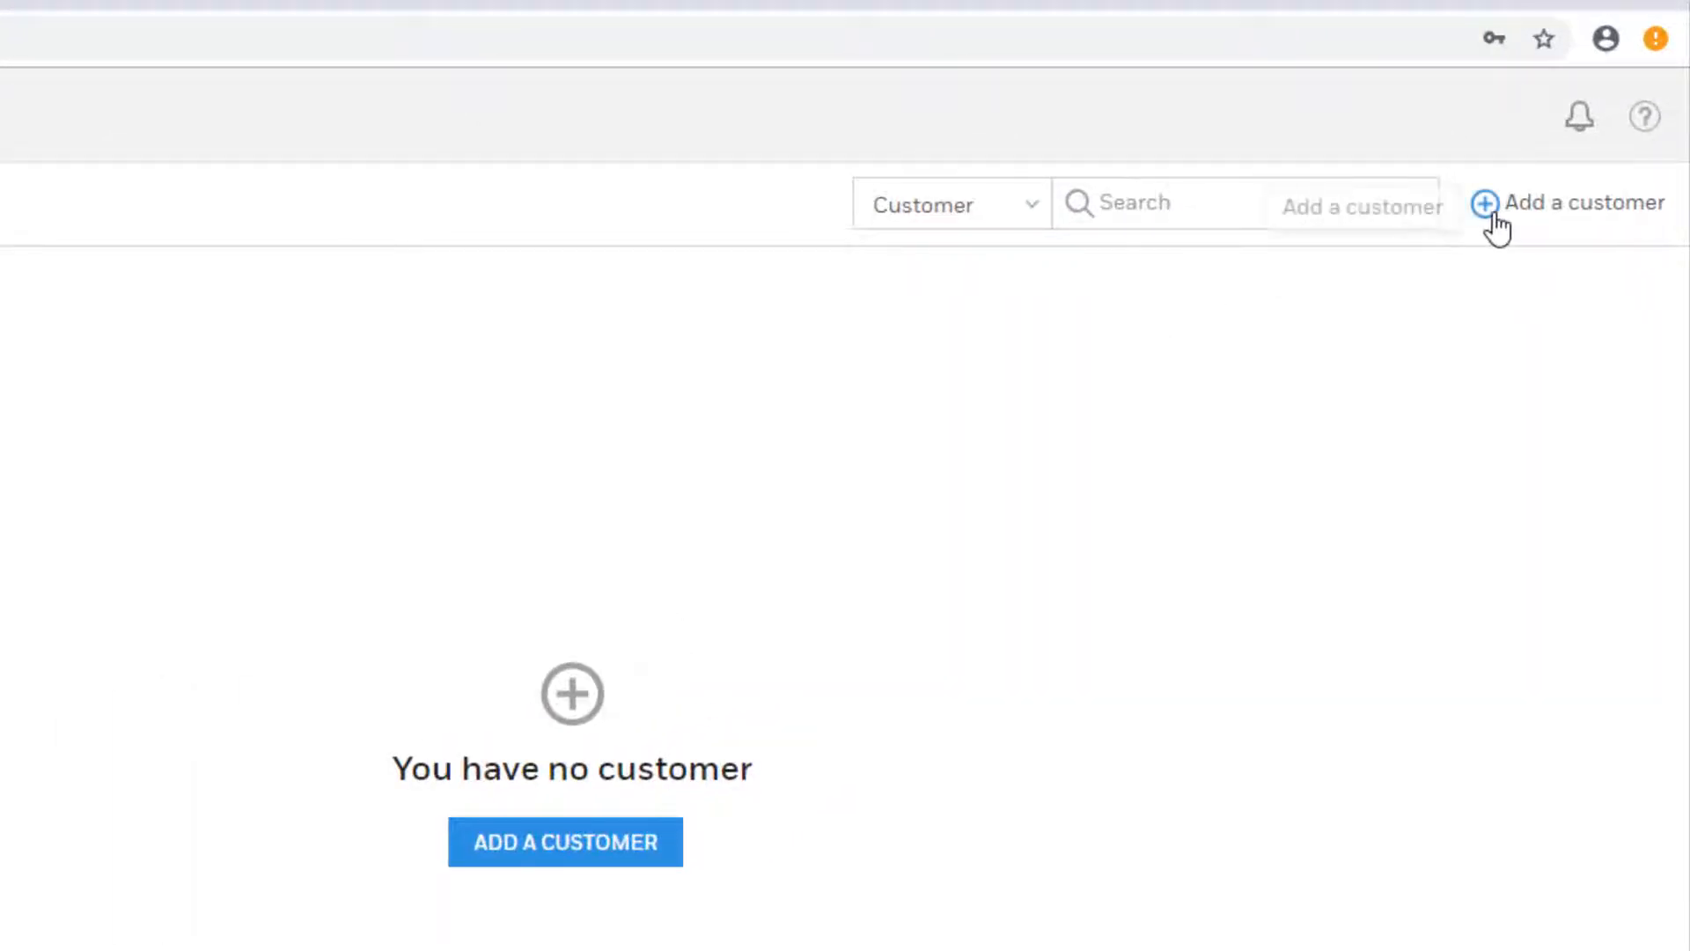
# Start a new customer Honeywell with site Honeywell Demo 1, email and Louisville, Kentucky address.
pyautogui.click(1584, 203)
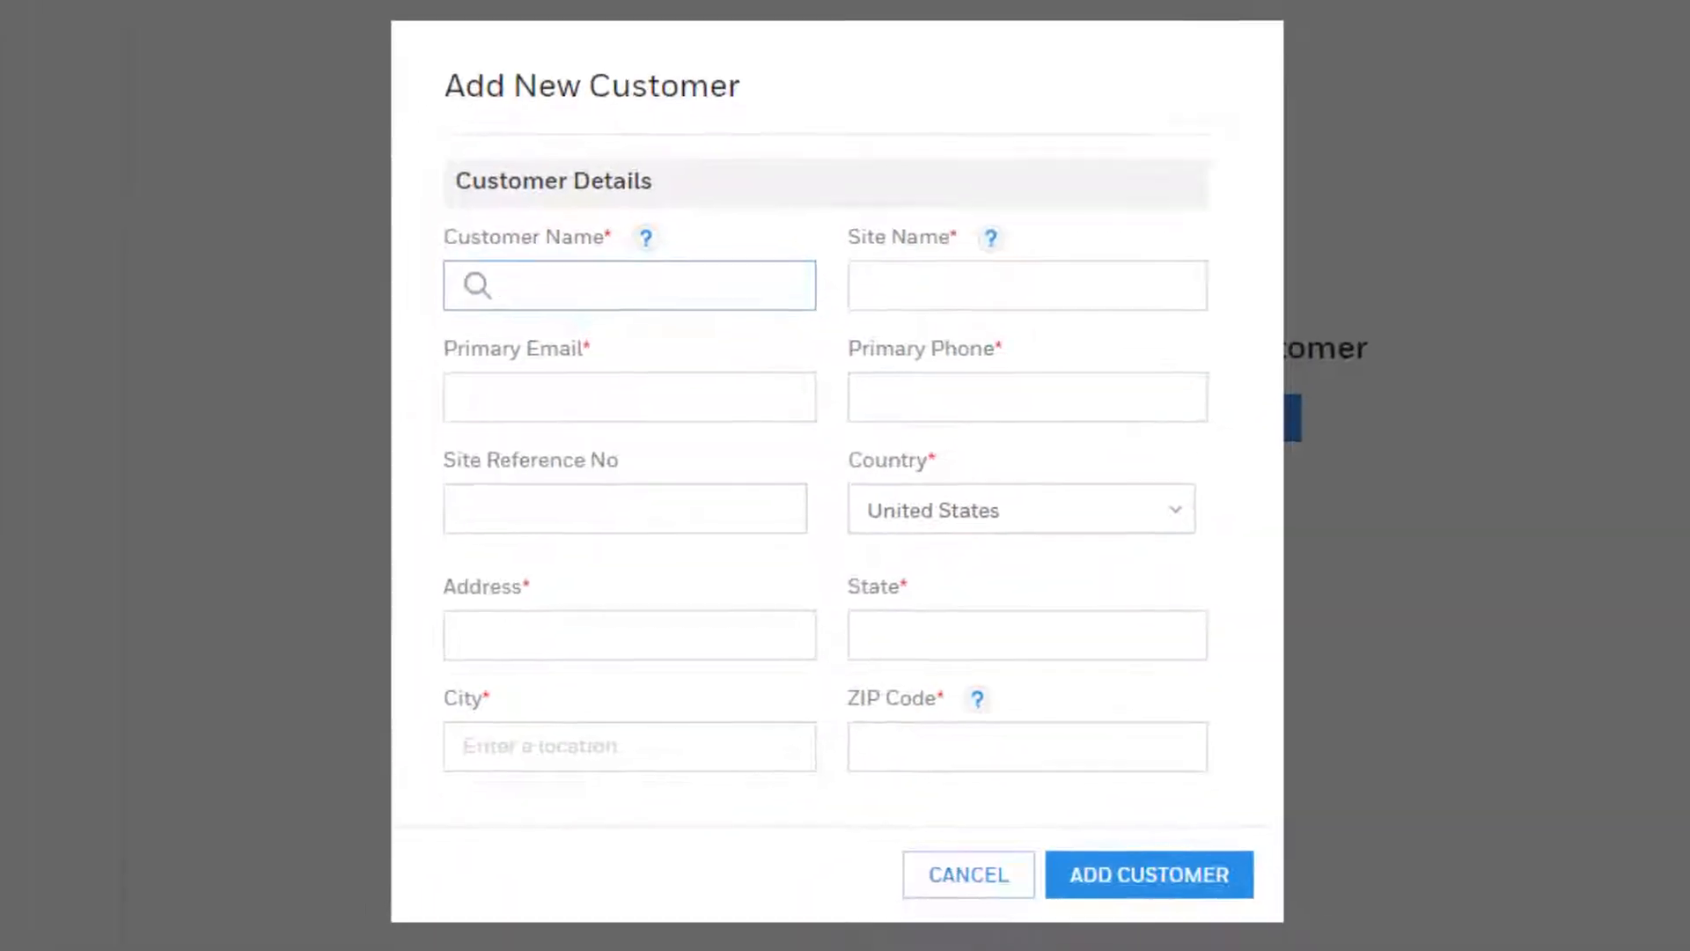
pyautogui.click(628, 285)
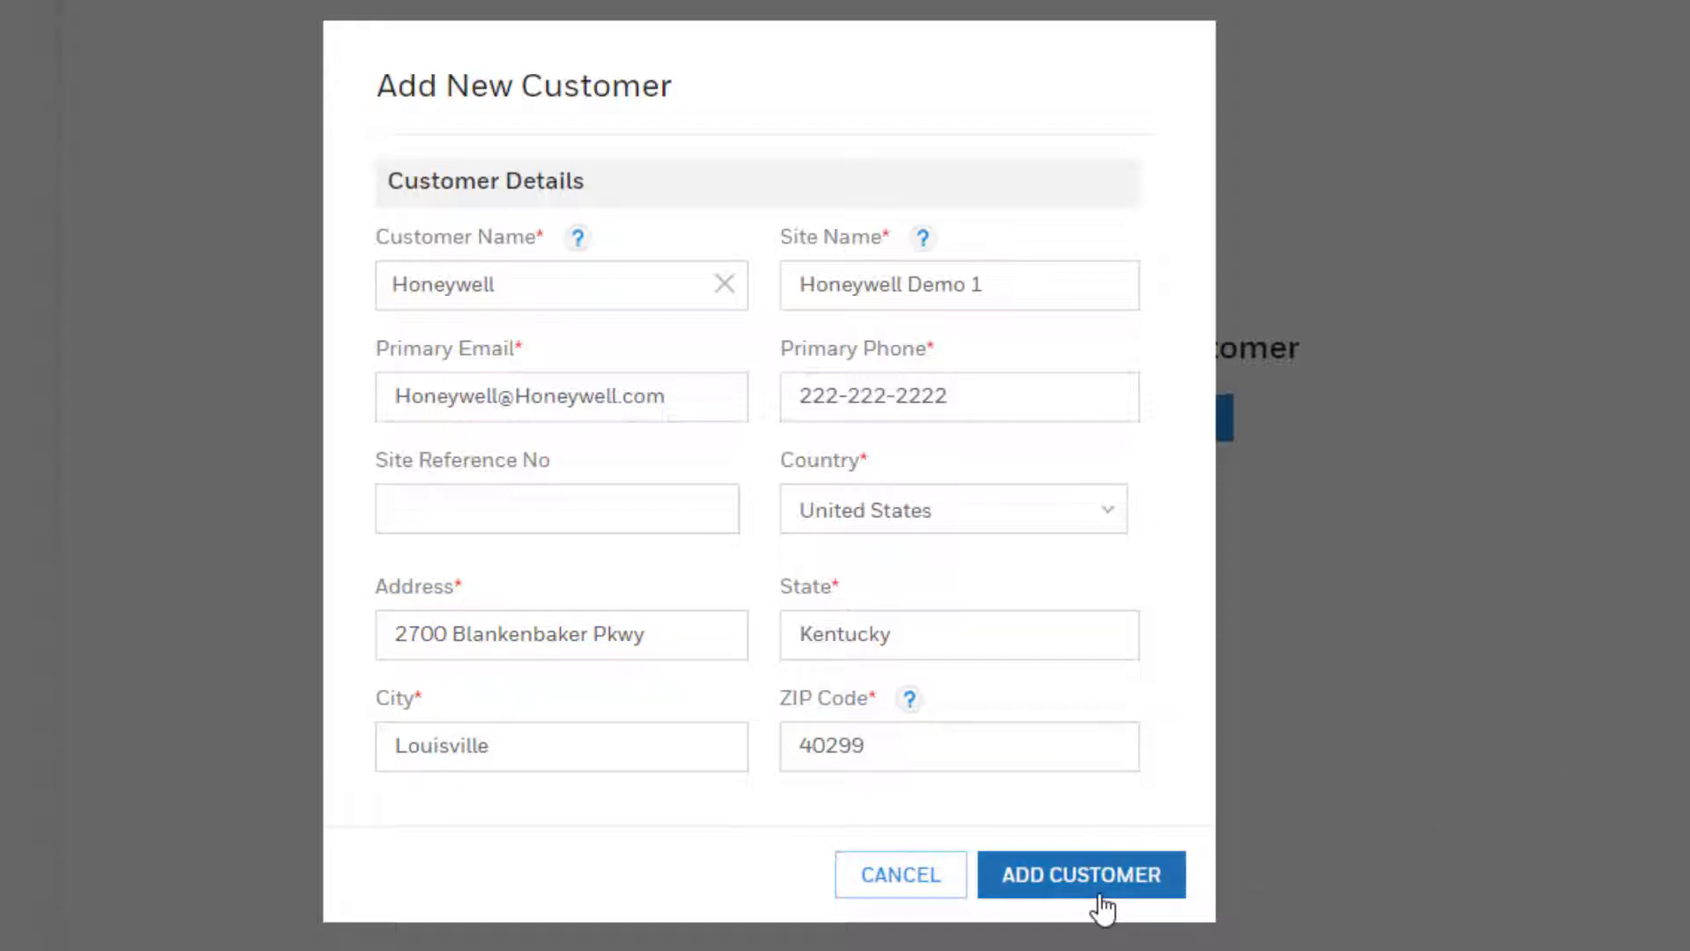
pyautogui.click(1081, 874)
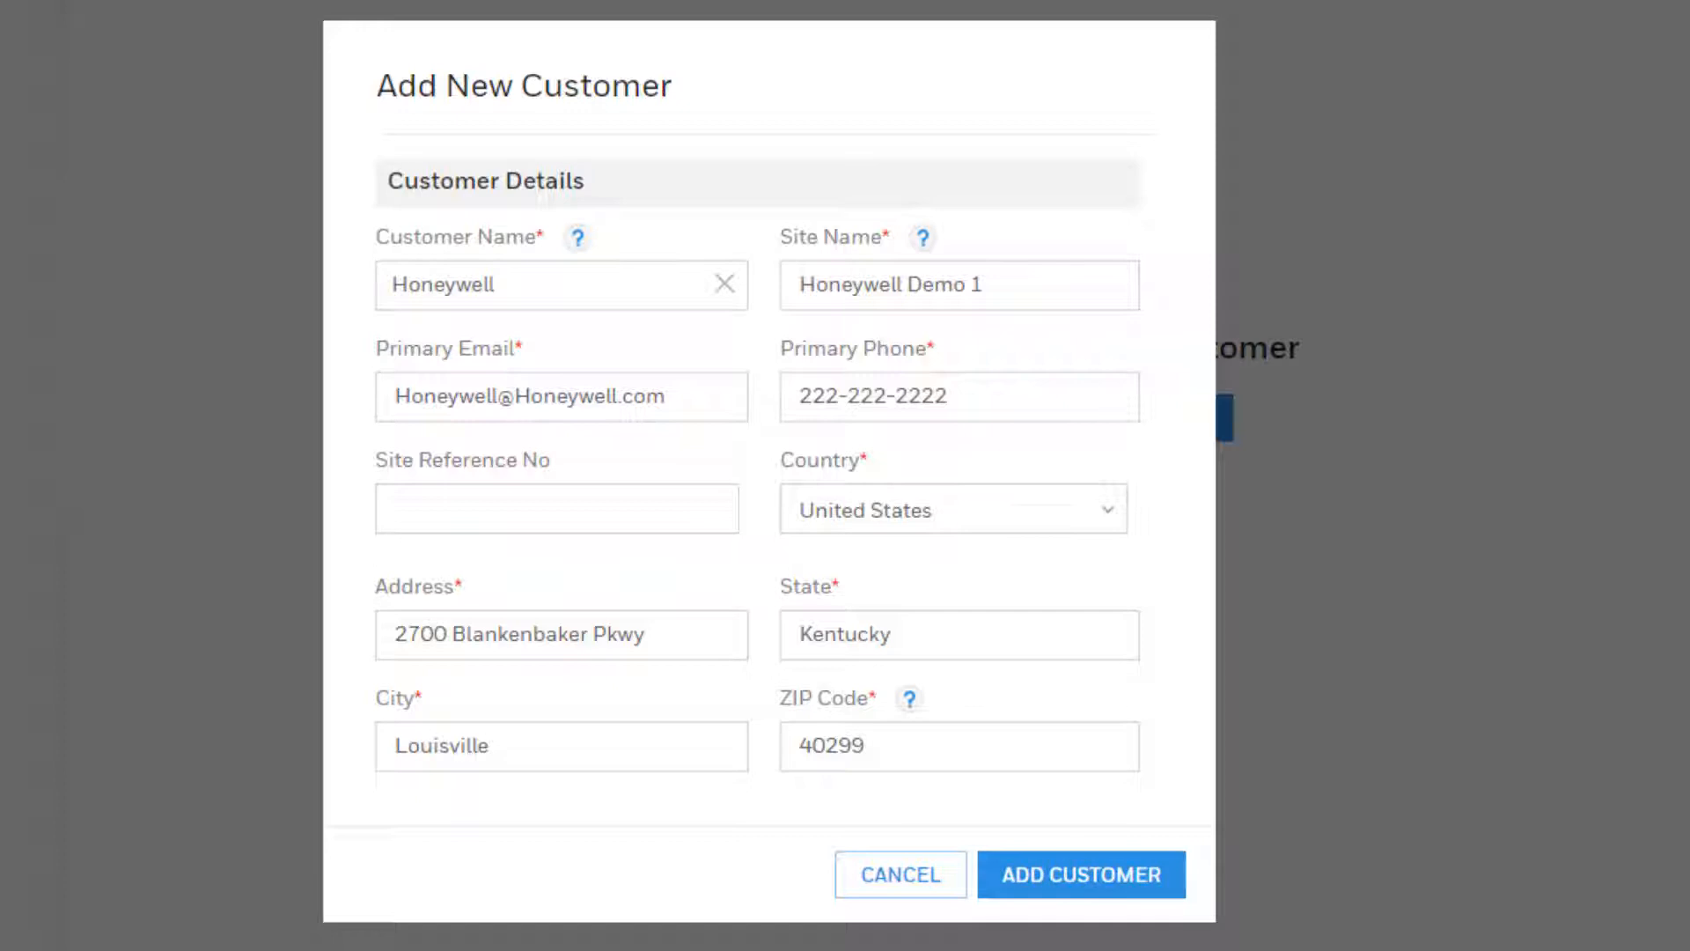
pyautogui.moveTo(1218, 829)
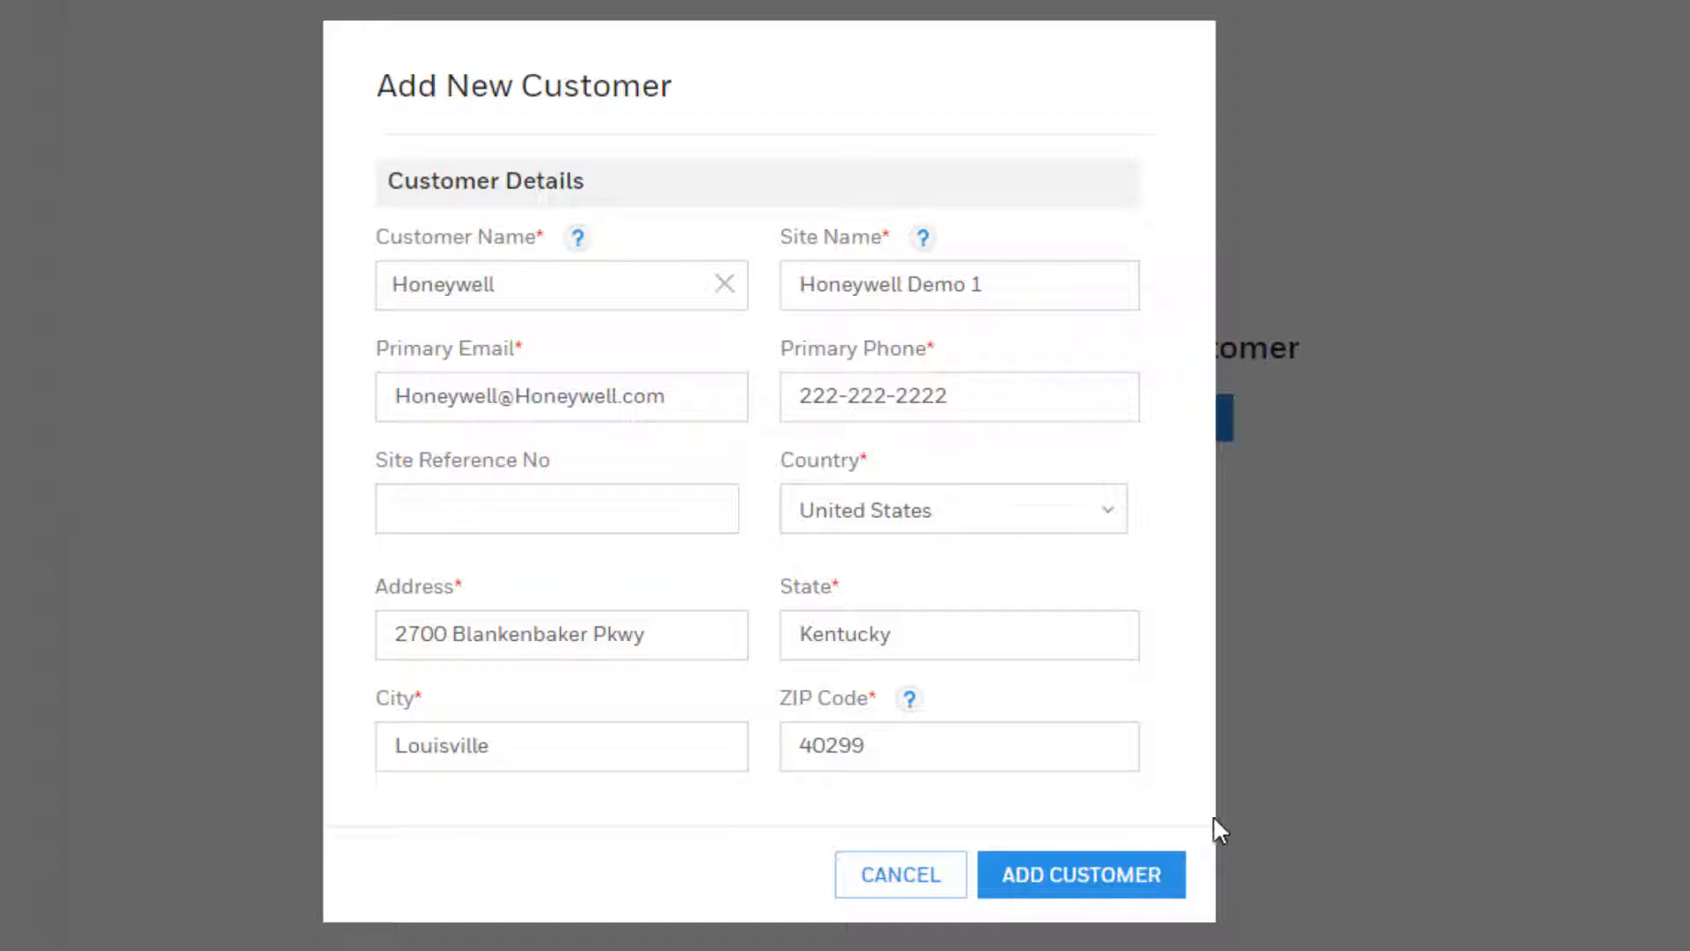
pyautogui.moveTo(1169, 745)
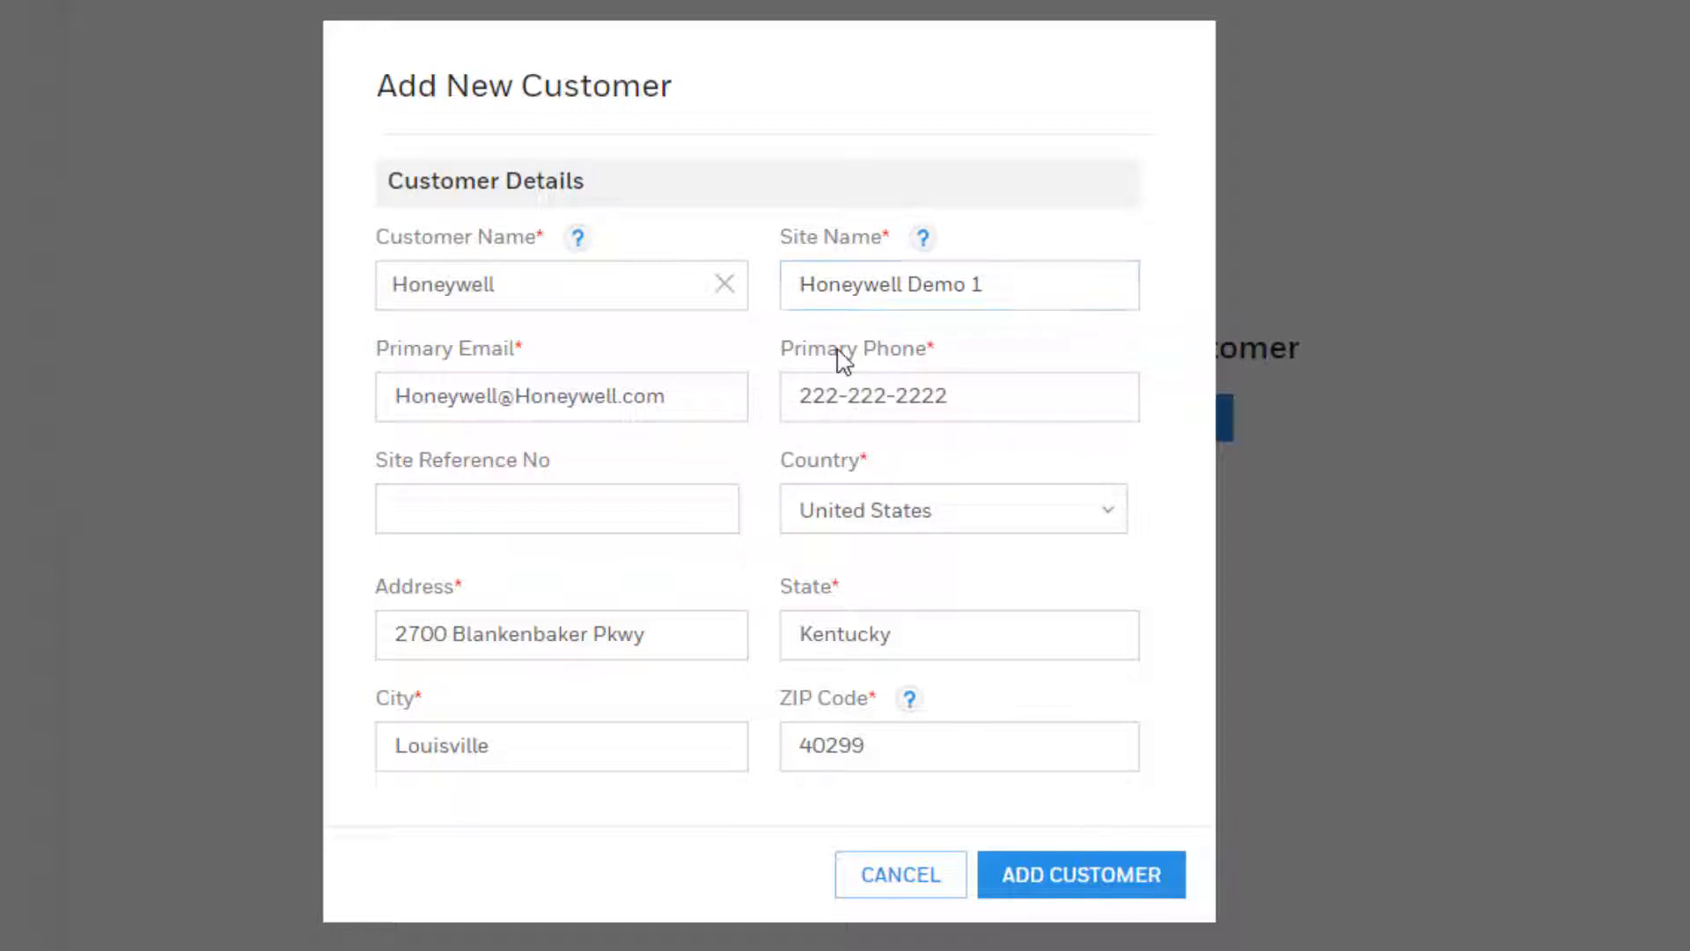
pyautogui.click(958, 396)
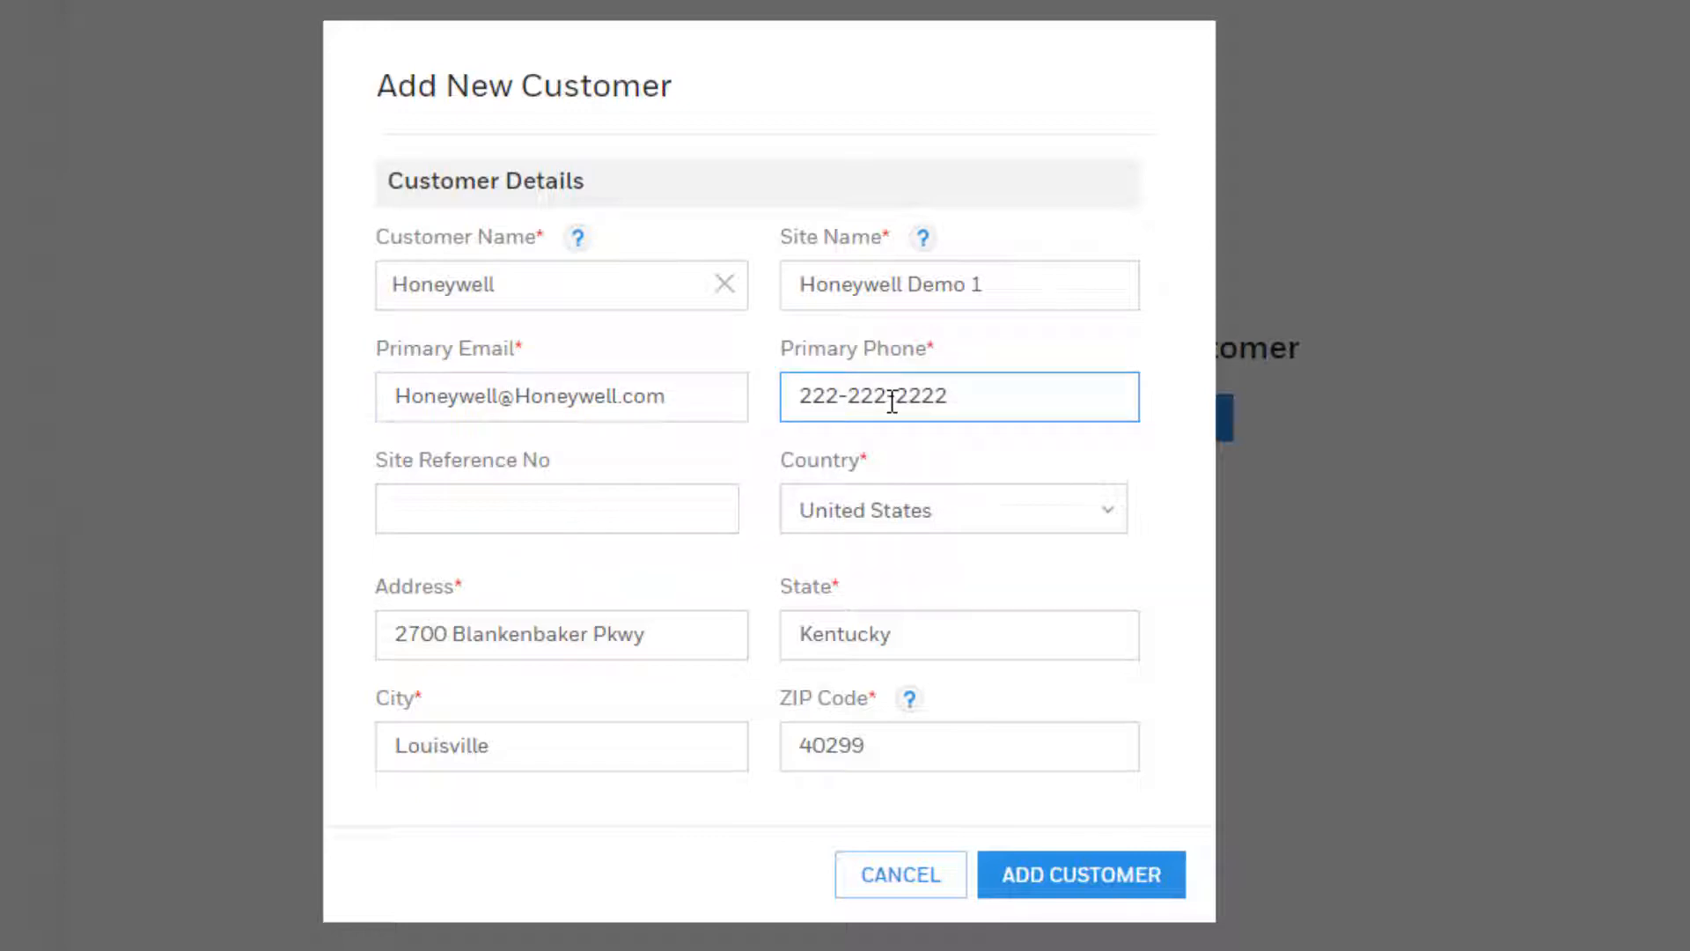
pyautogui.click(559, 634)
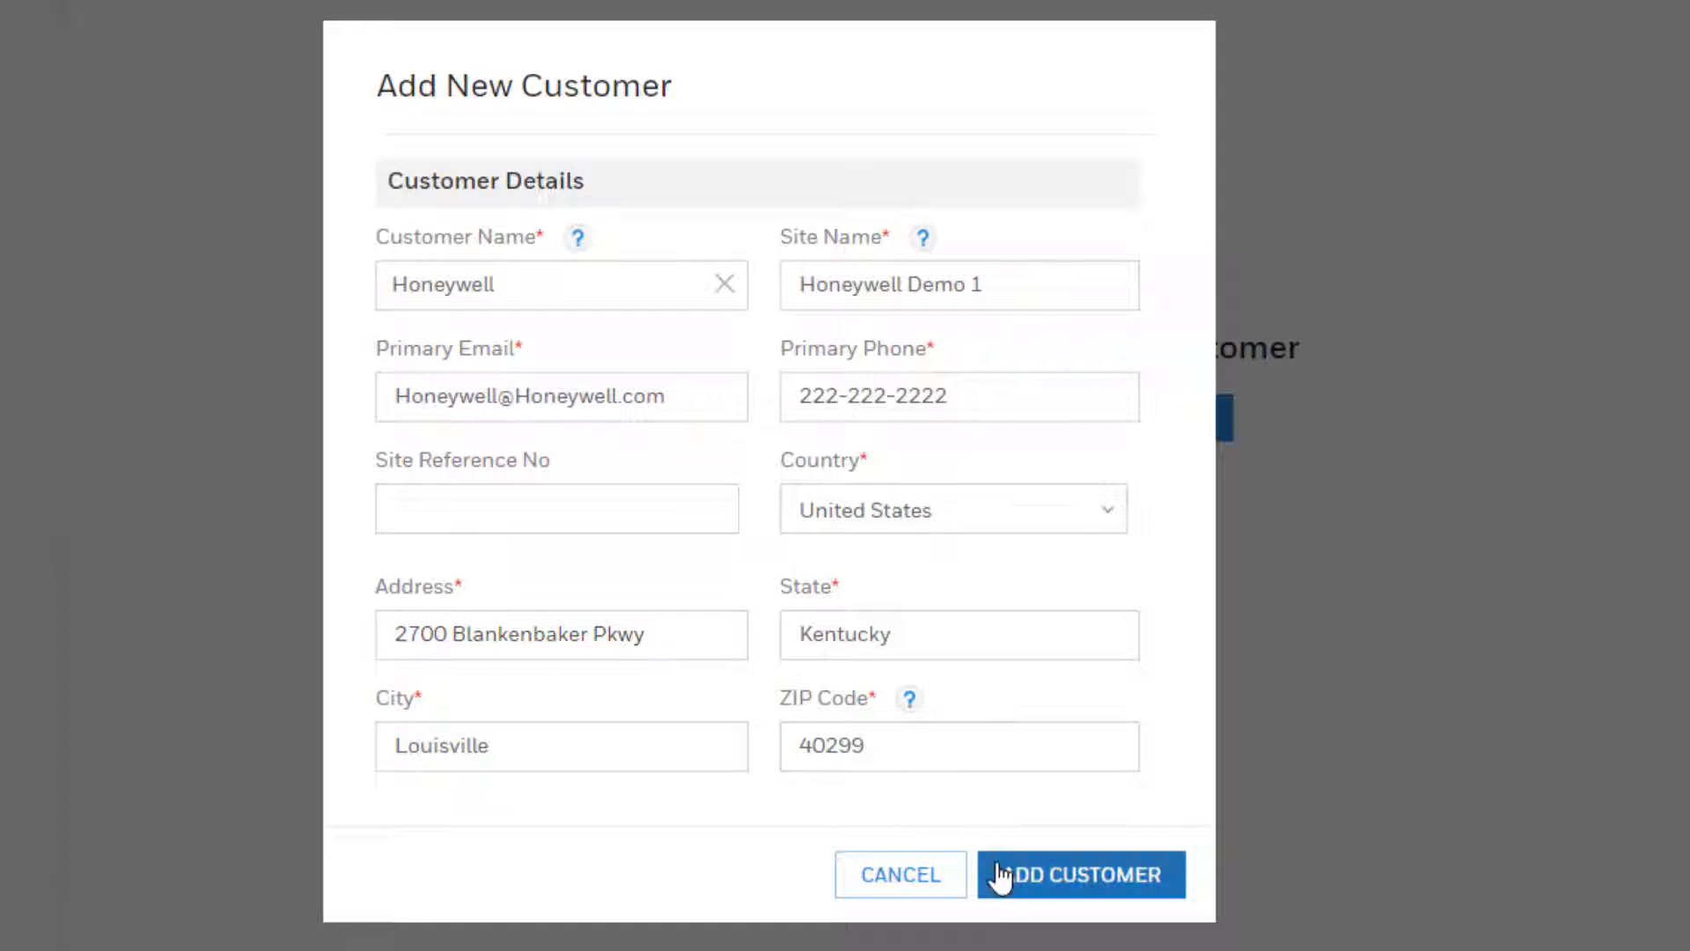
pyautogui.click(1079, 875)
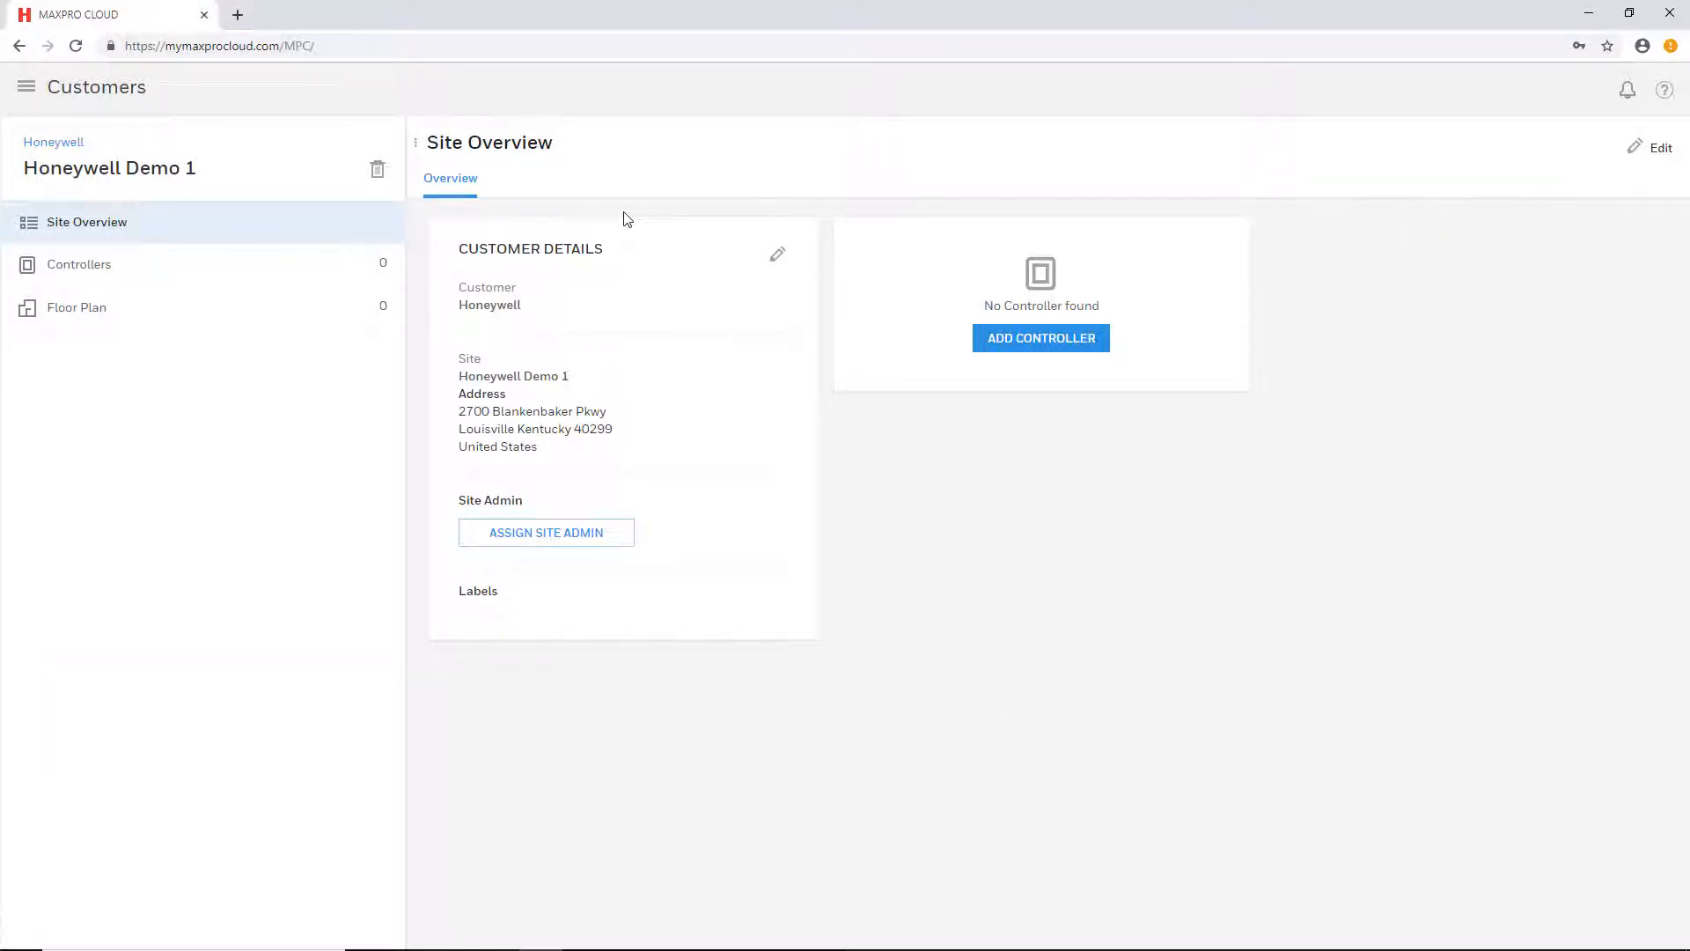
pyautogui.moveTo(543, 155)
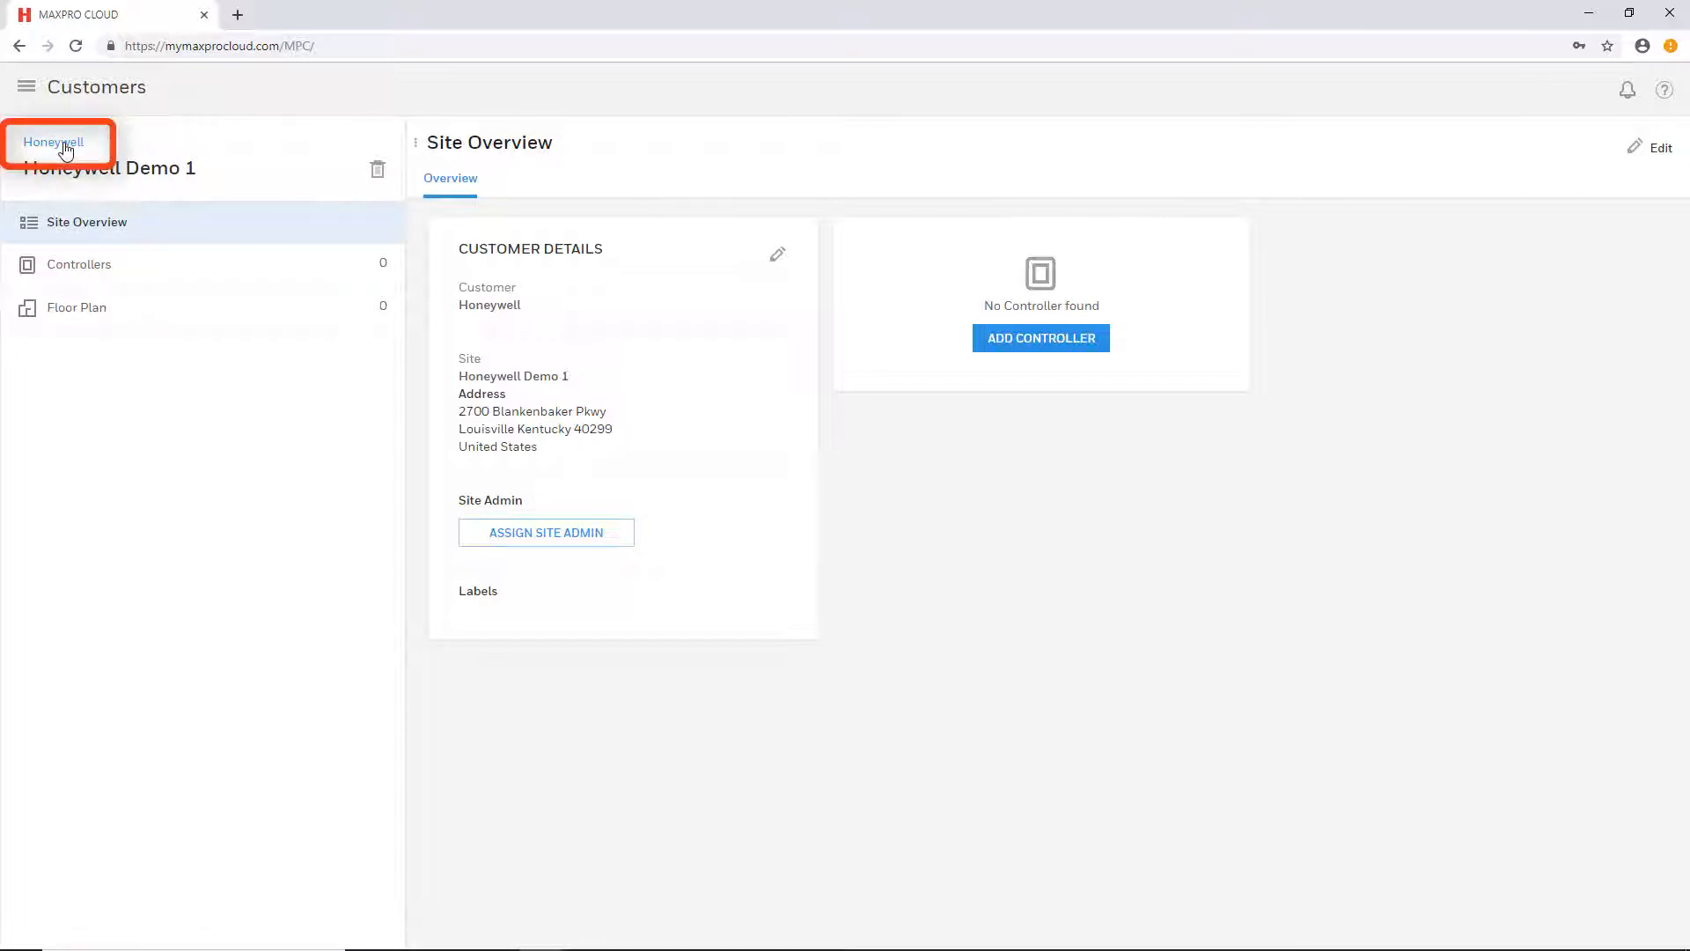
# Show the Honeywell customer overview via the breadcrumb above the site name.
pyautogui.click(53, 141)
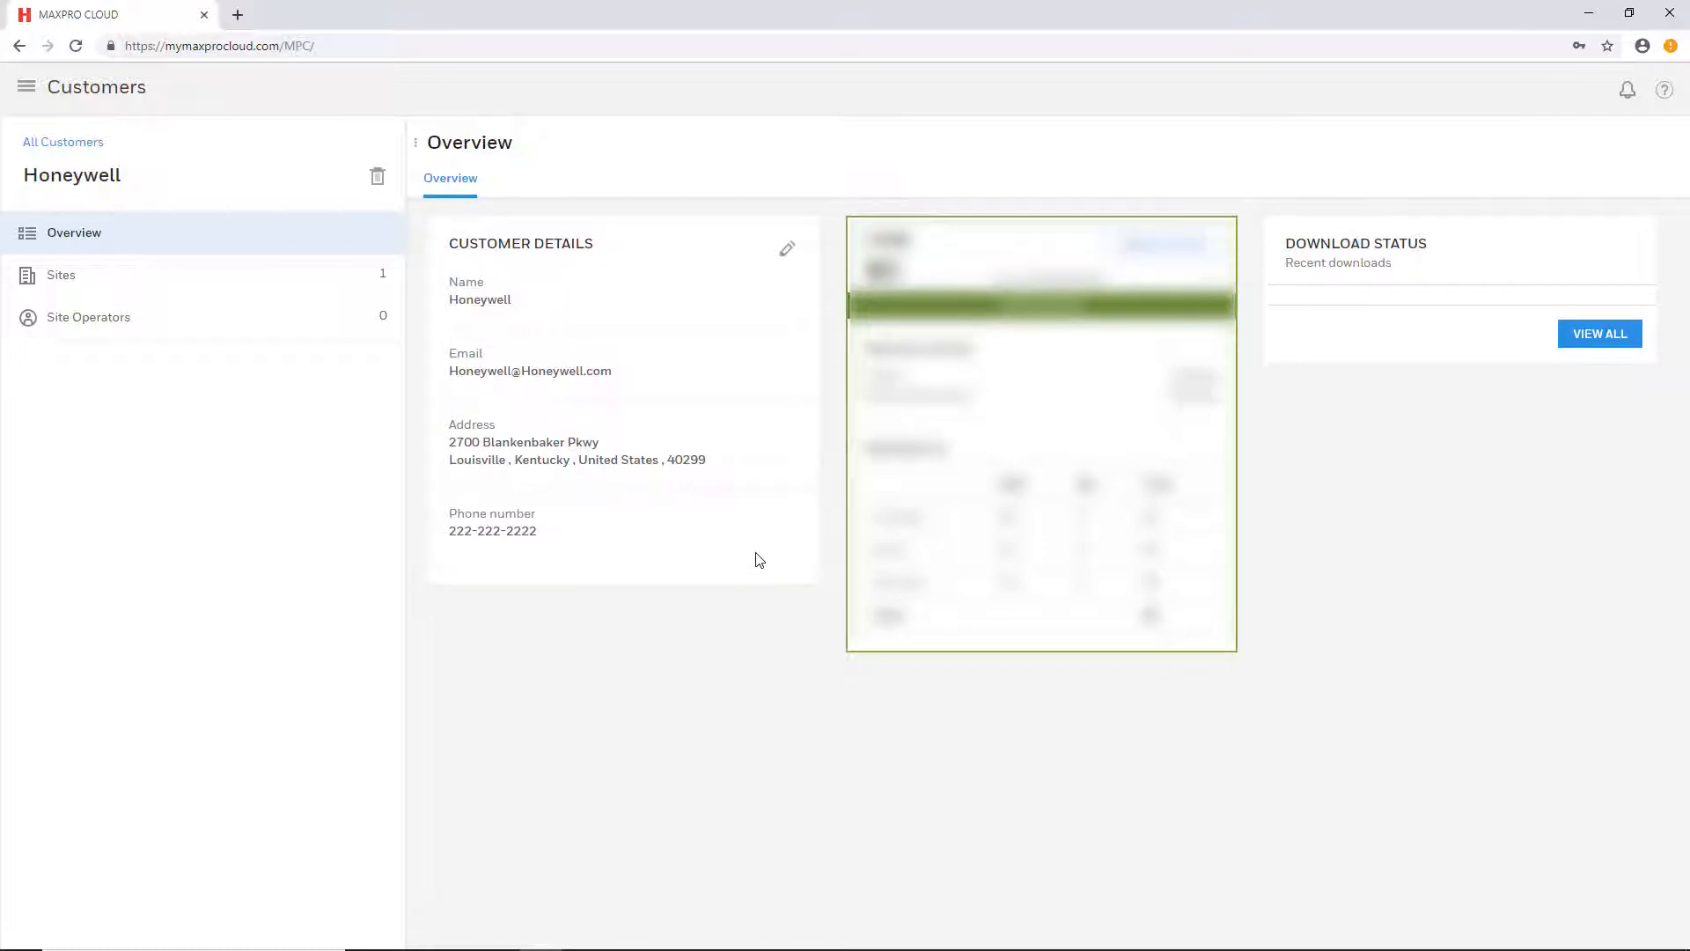
# Show Honeywell's Sites list containing Honeywell Demo 1.
pyautogui.click(61, 275)
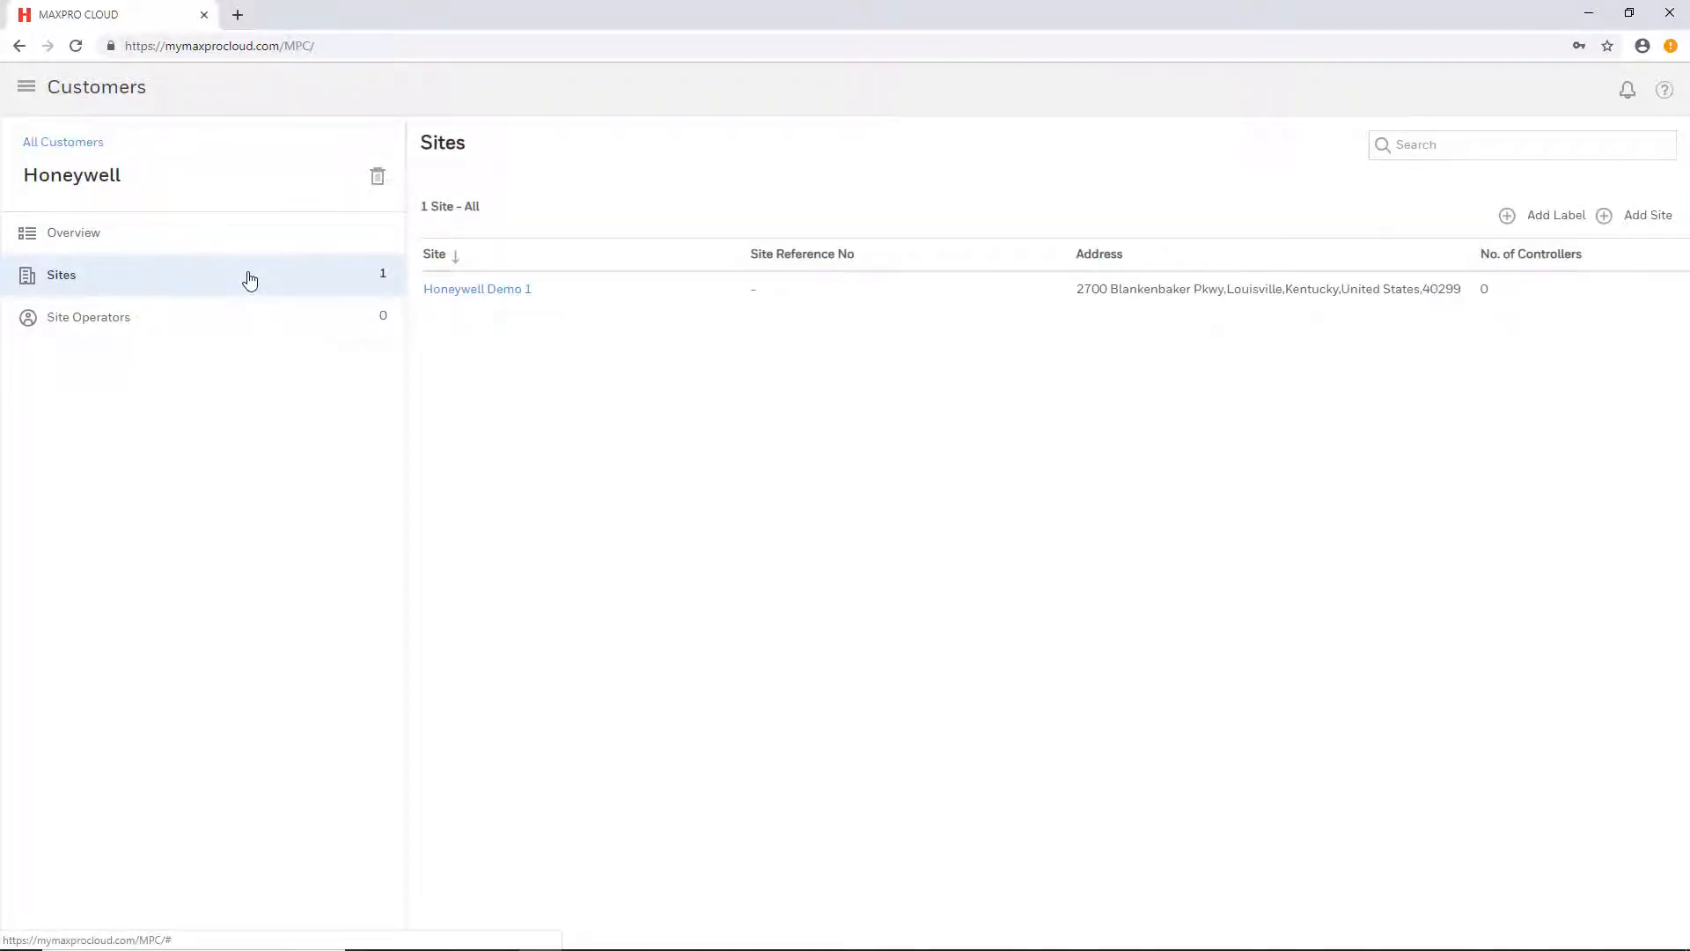
pyautogui.moveTo(556, 385)
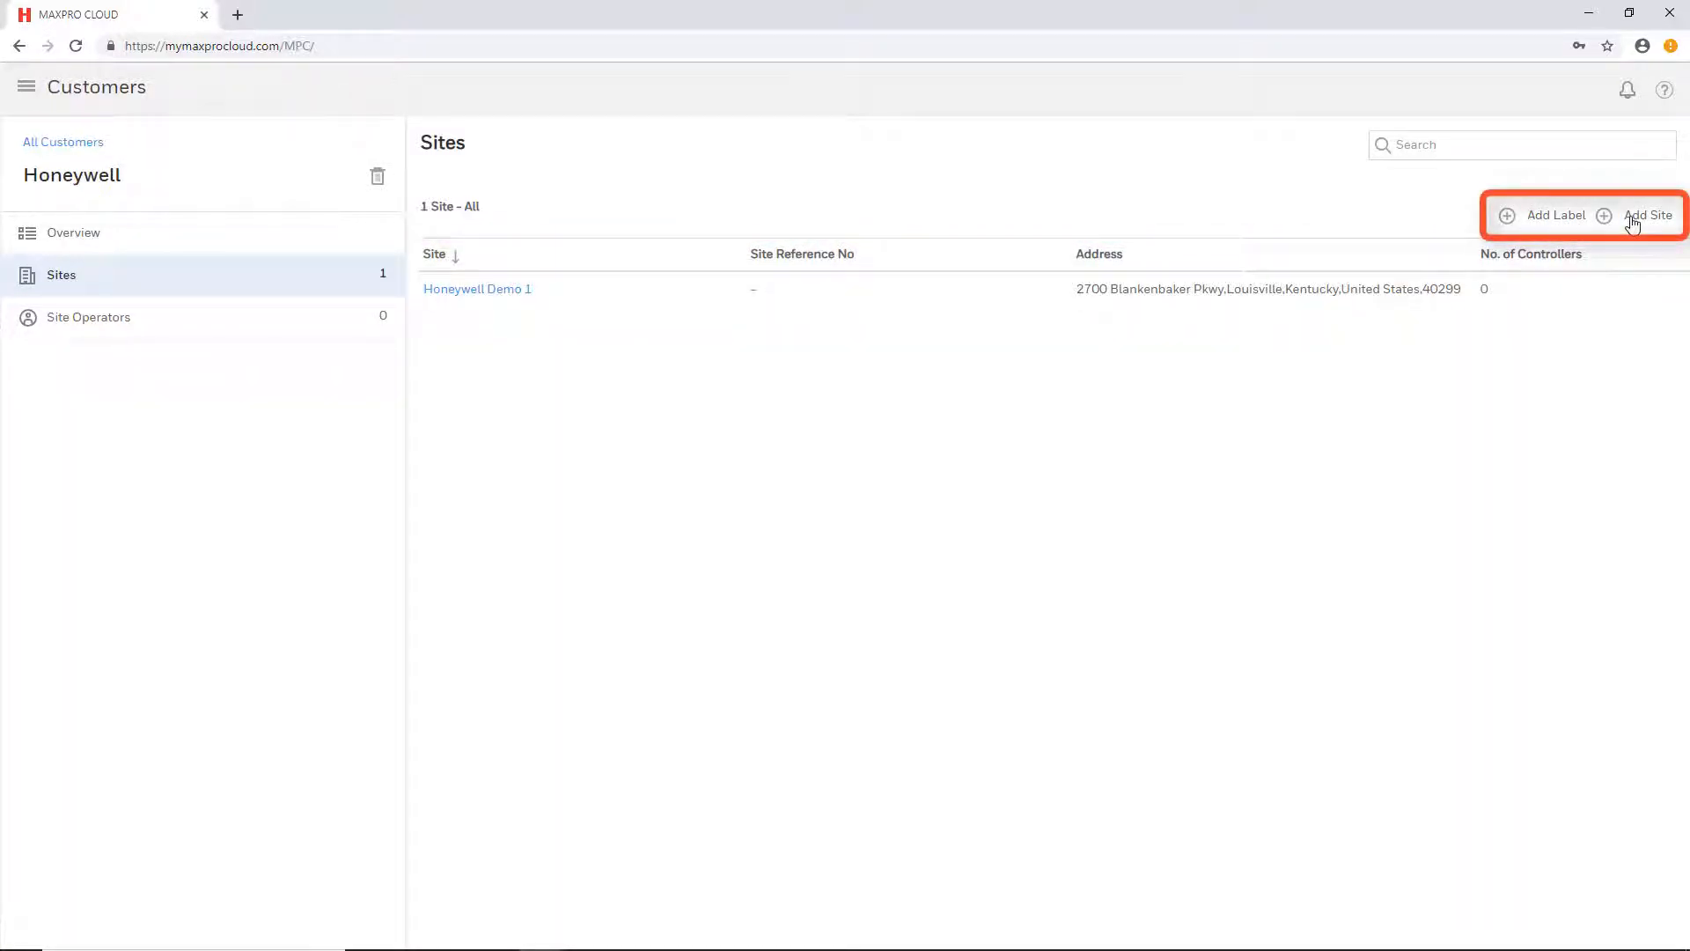
pyautogui.moveTo(847, 365)
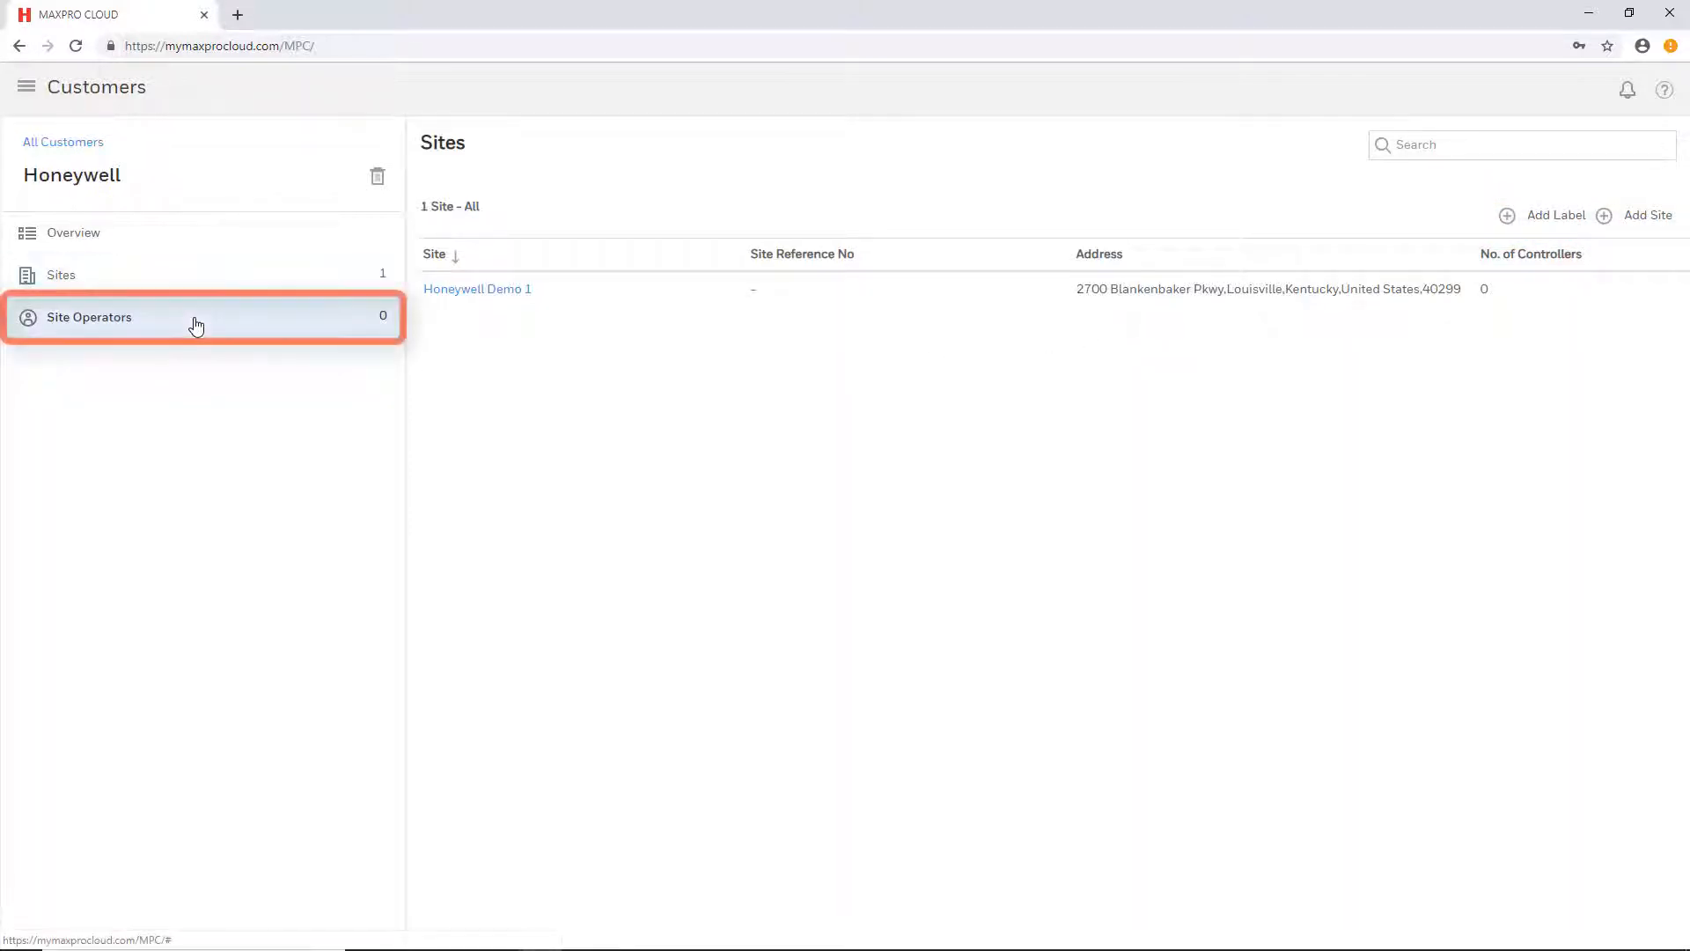
# Show Honeywell's Site Operators page, currently with no operators.
pyautogui.click(89, 317)
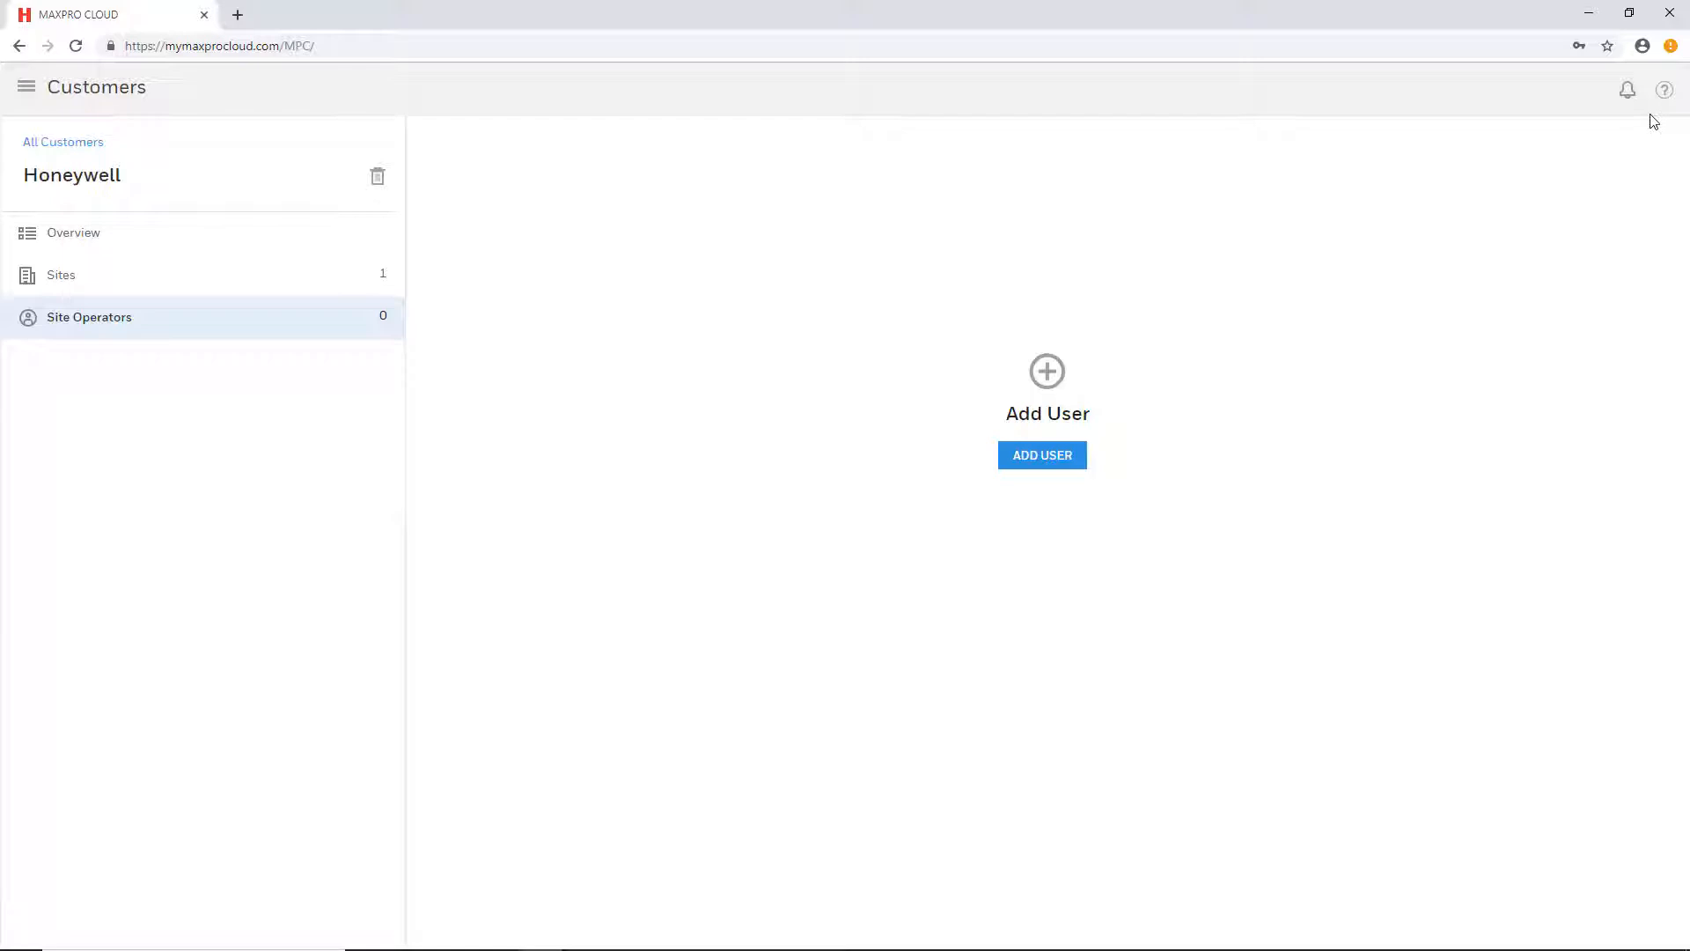
pyautogui.moveTo(1663, 90)
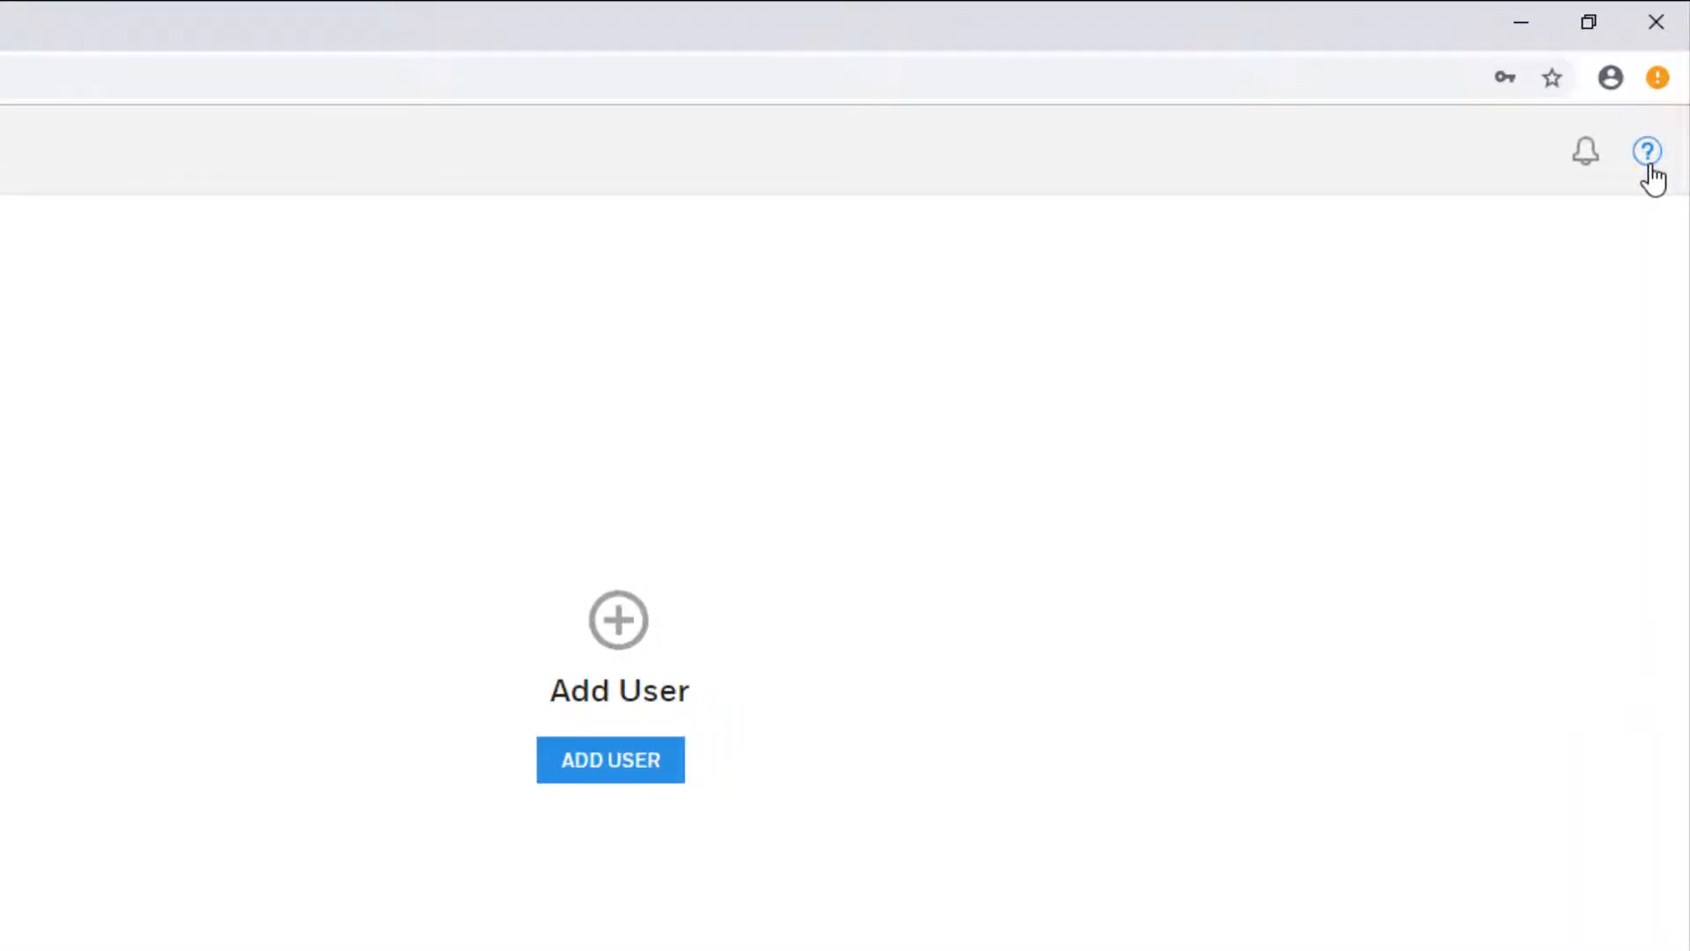
pyautogui.click(1648, 151)
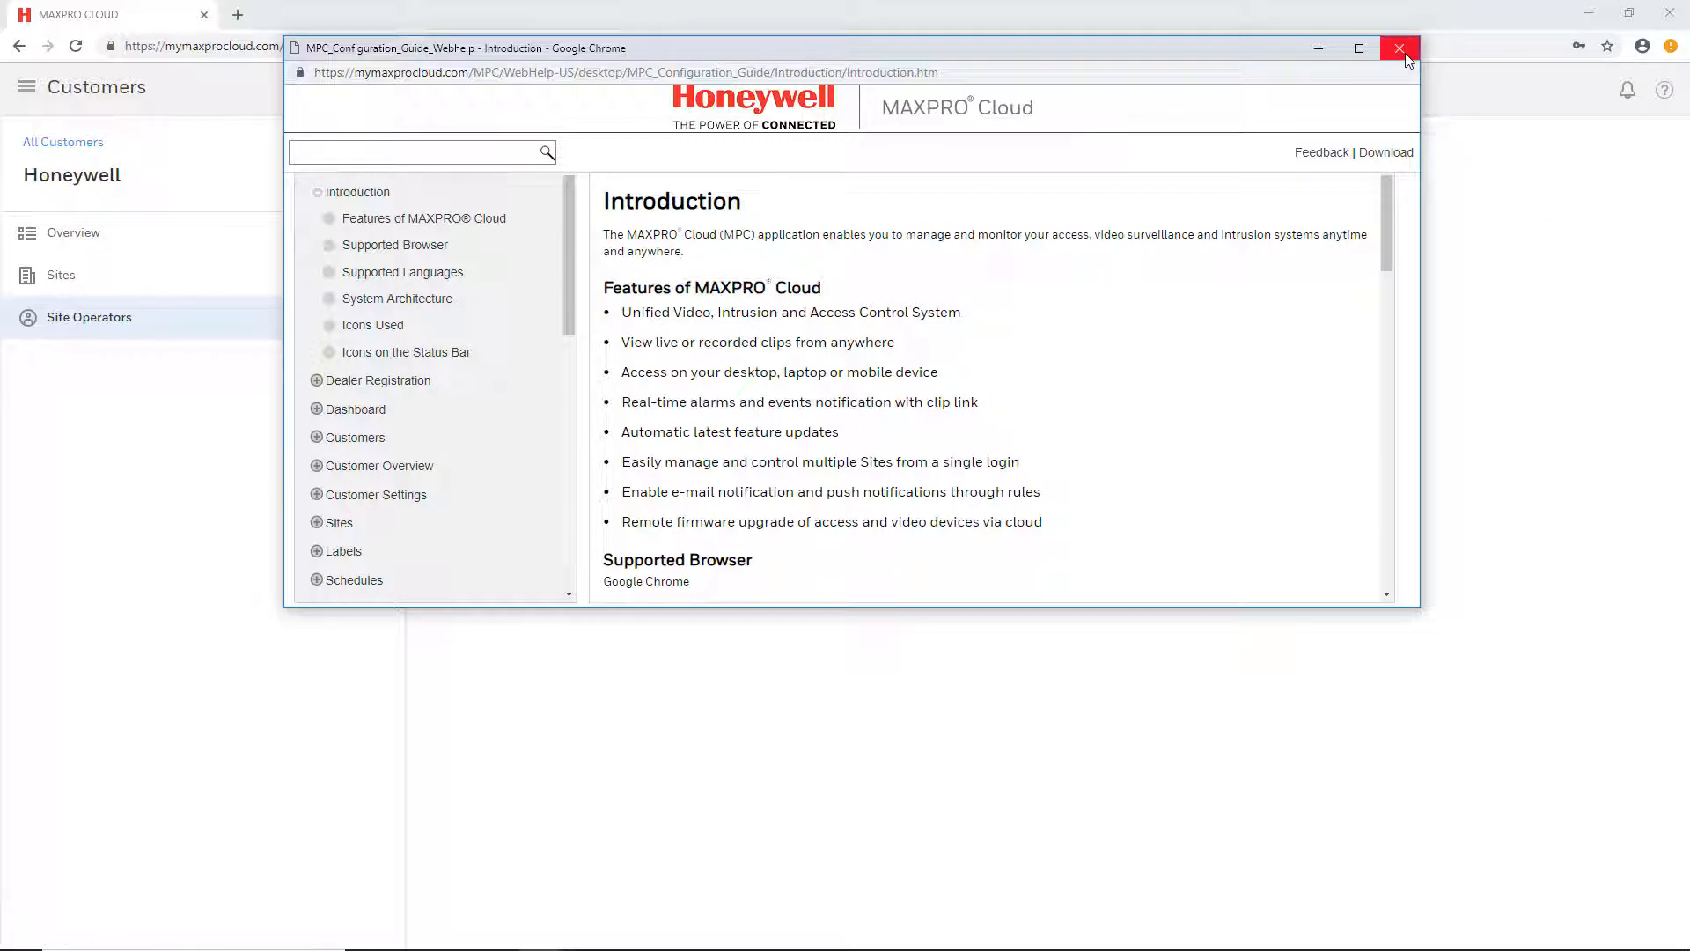
pyautogui.click(1400, 49)
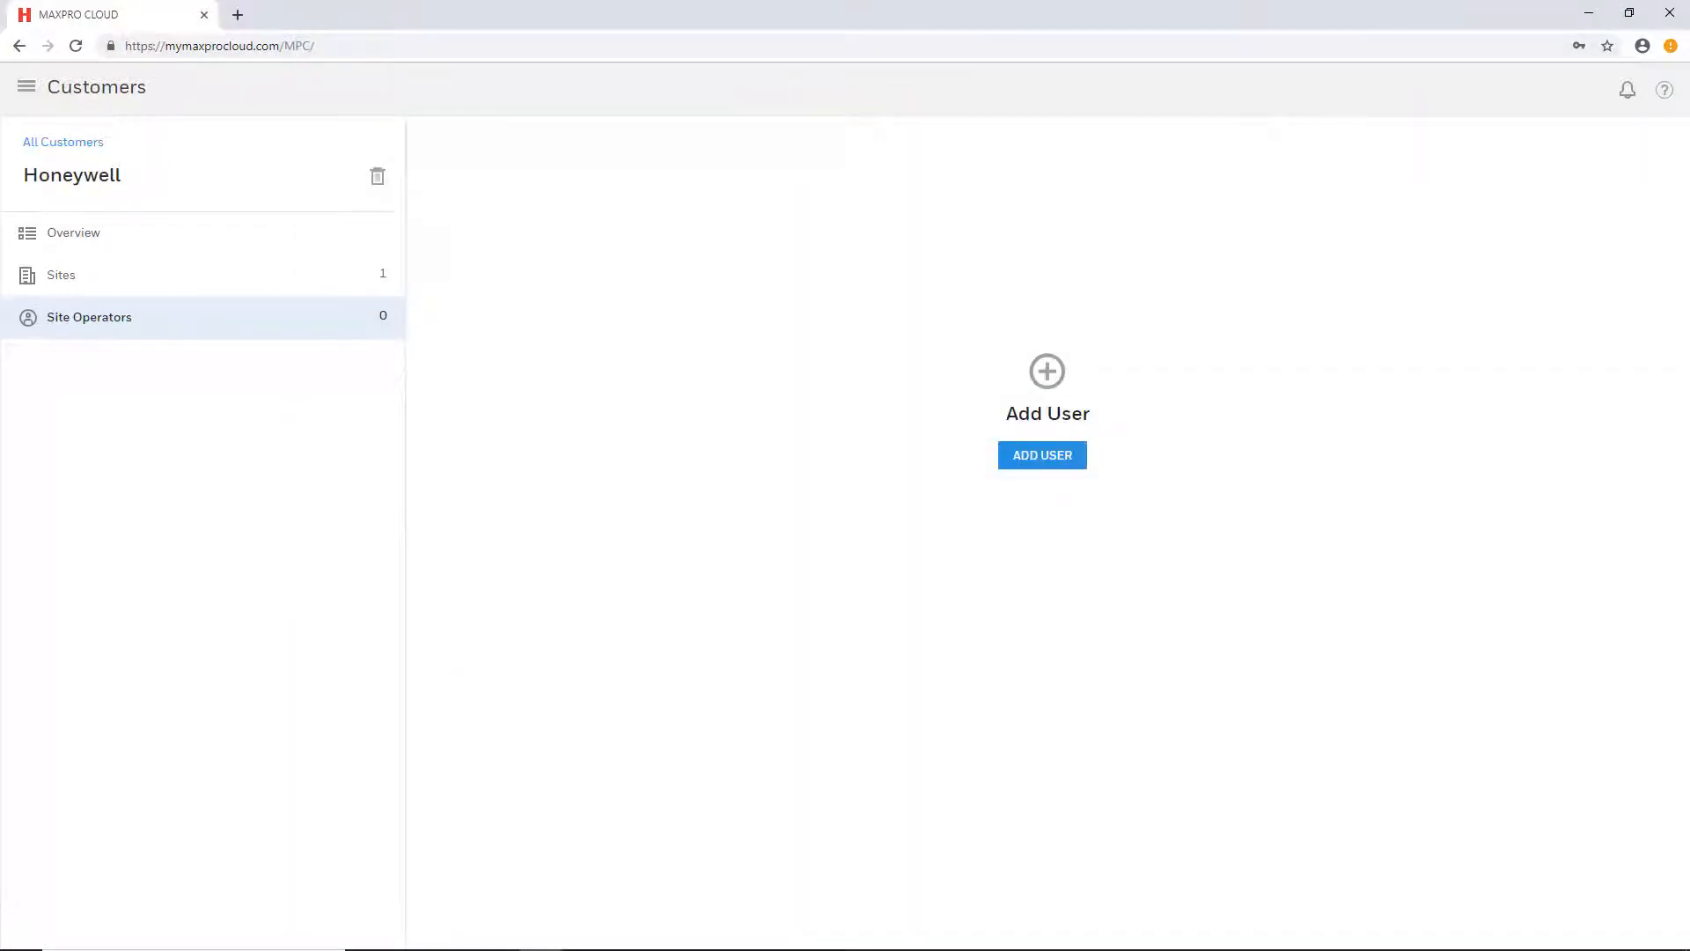